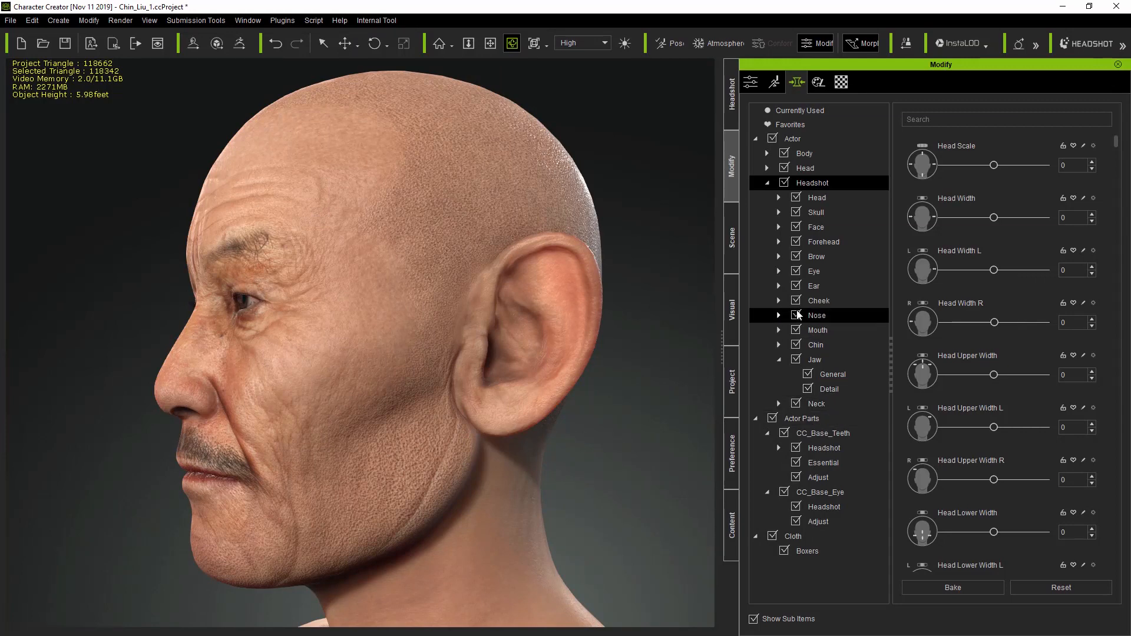
Set the old man's Nostril Hole Front Depth to -39 under Nose > Nostril.
left_click(779, 315)
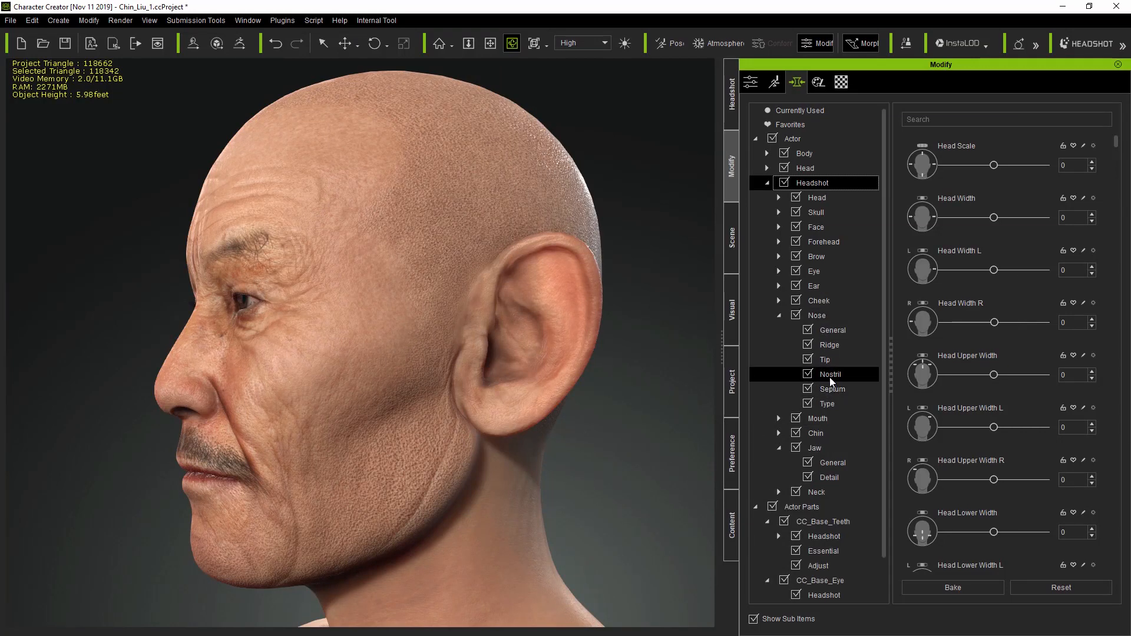
scroll("down", 3)
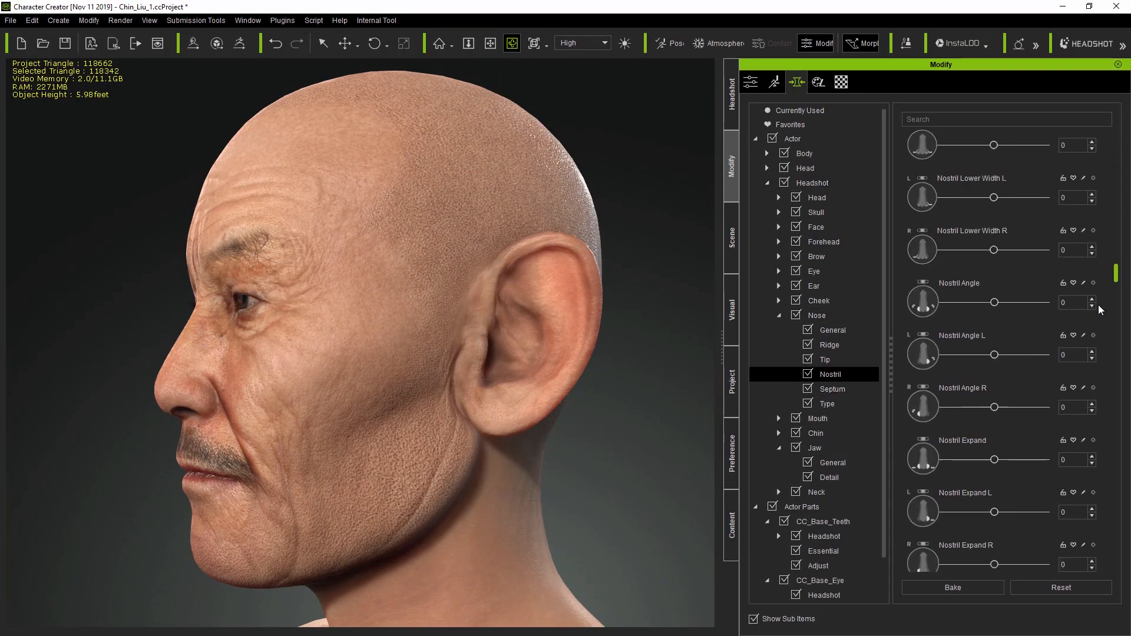
scroll("down", 3)
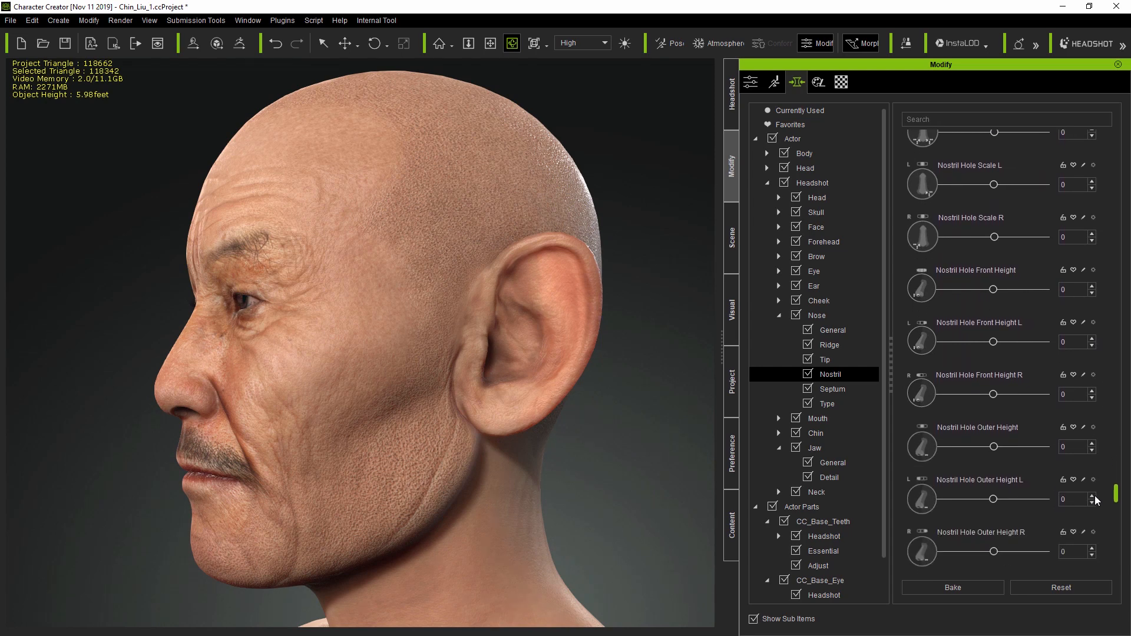
scroll("down", 3)
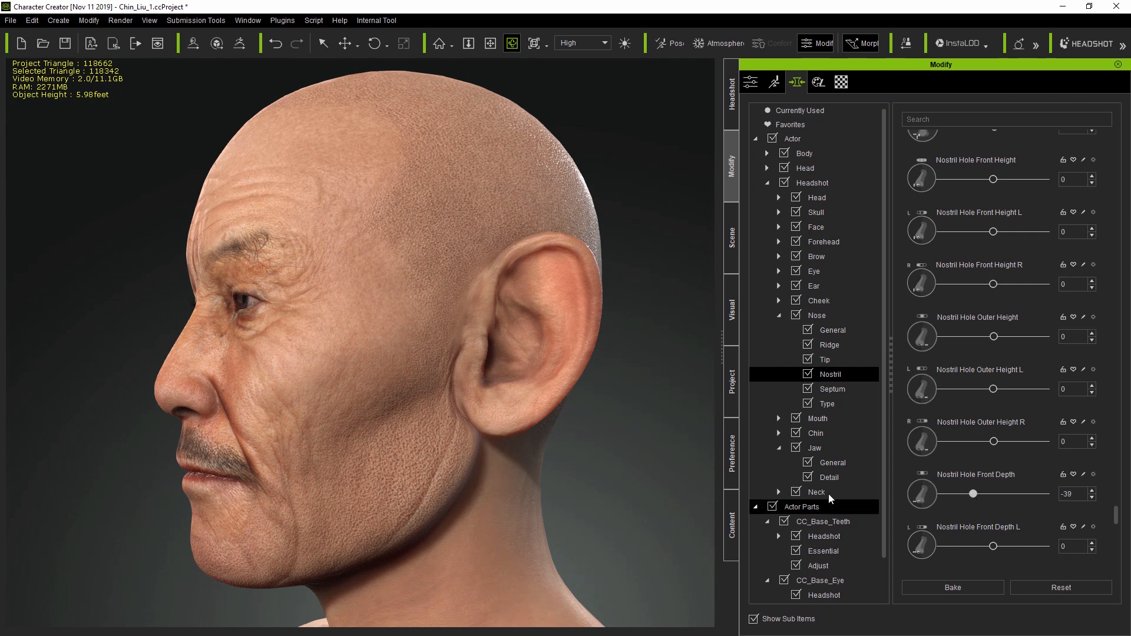
Raise Chin Depth to 29 under Chin > General.
left_click(778, 433)
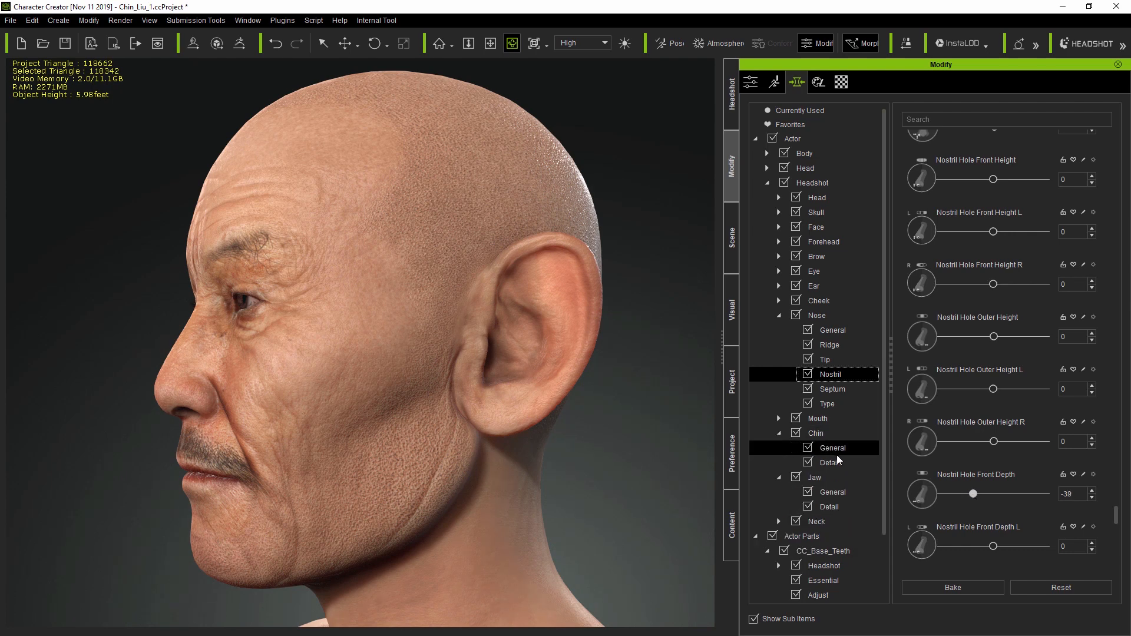
left_click(832, 447)
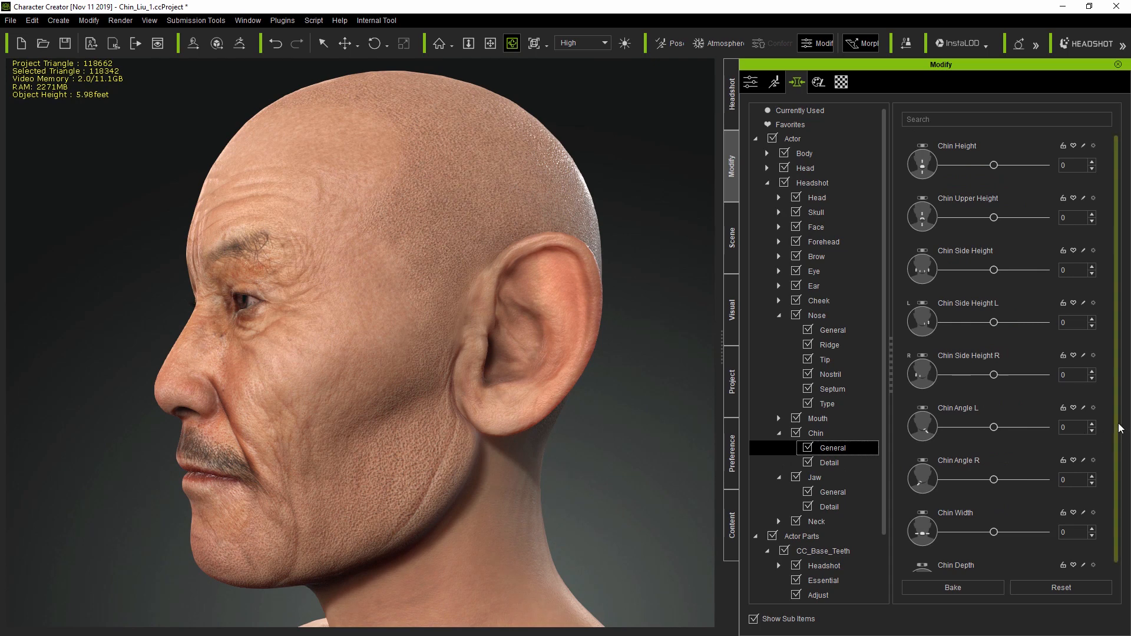
scroll("down", 3)
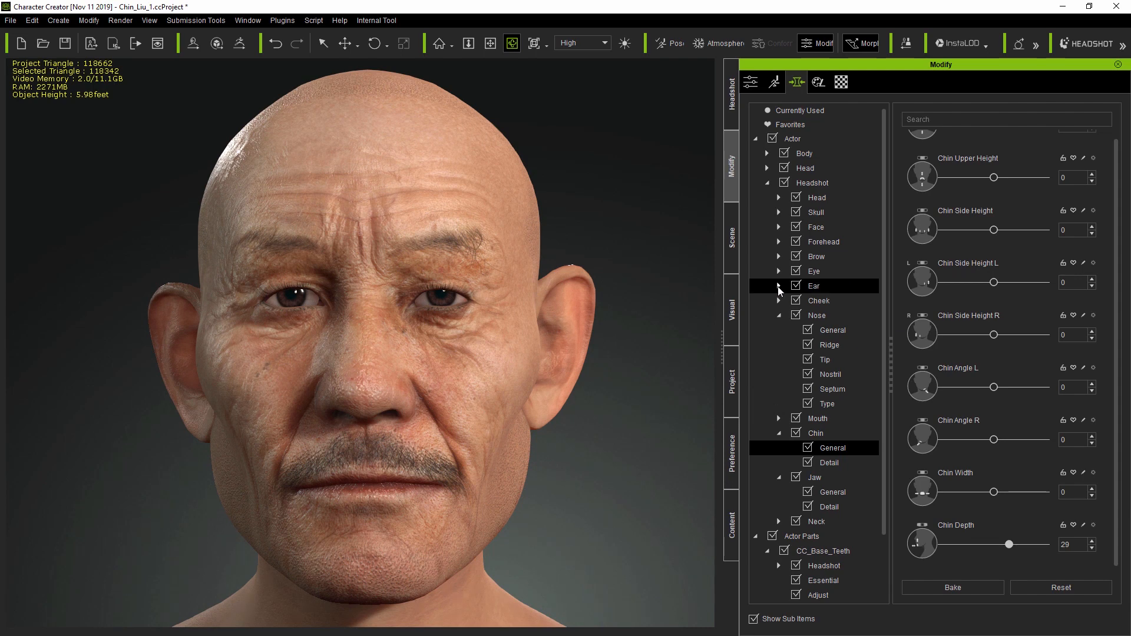
Scroll through the old man's general ear morph sliders.
left_click(779, 286)
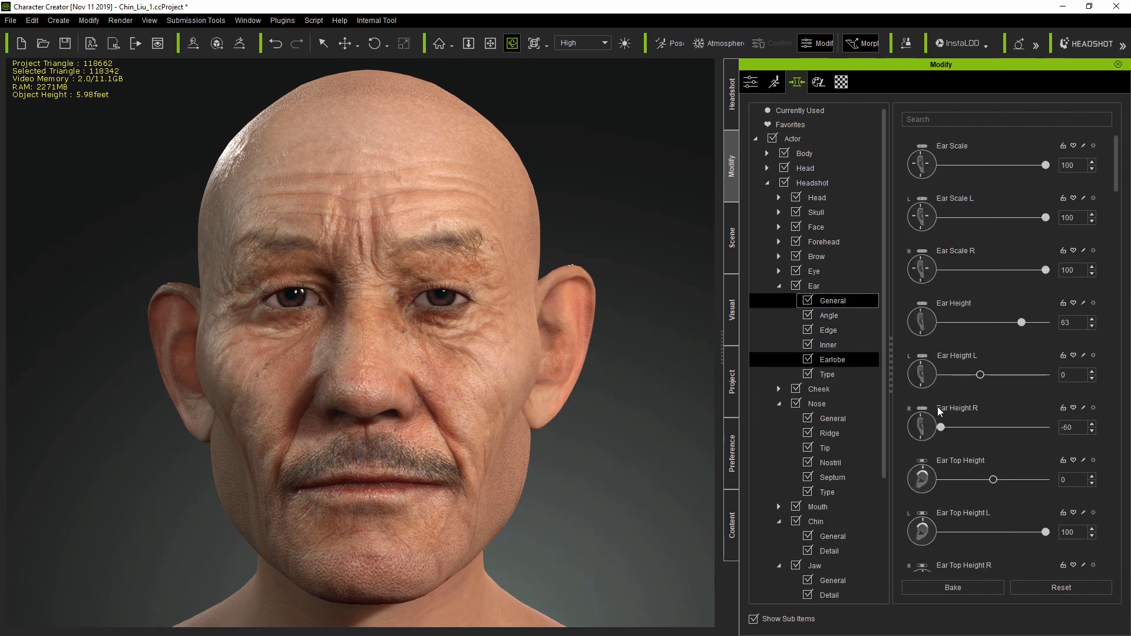
scroll("down", 3)
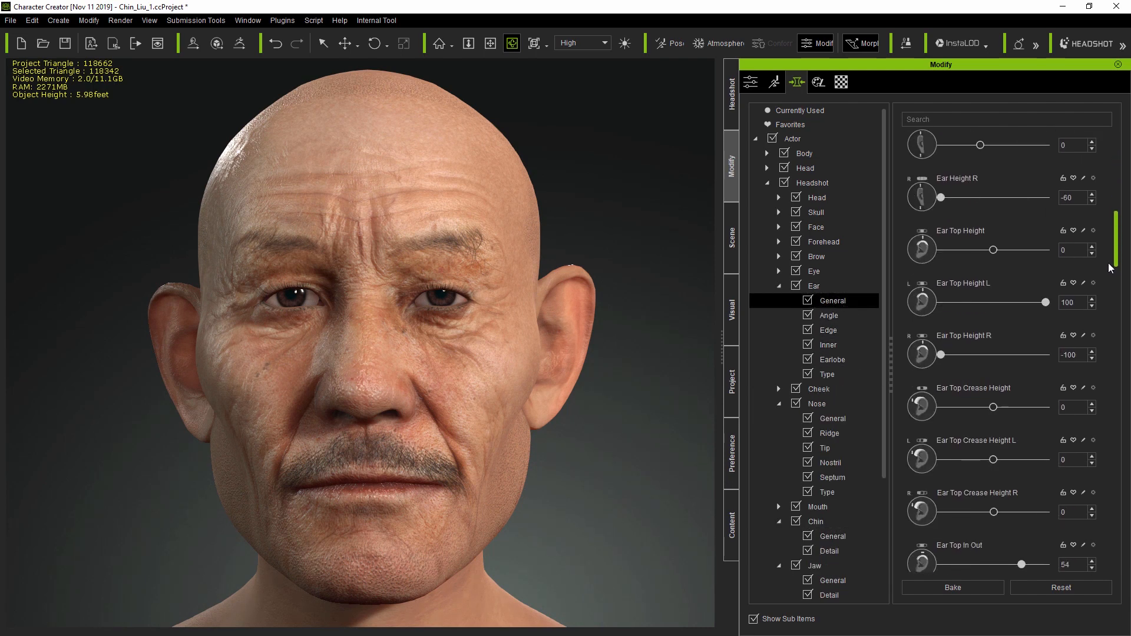
scroll("down", 3)
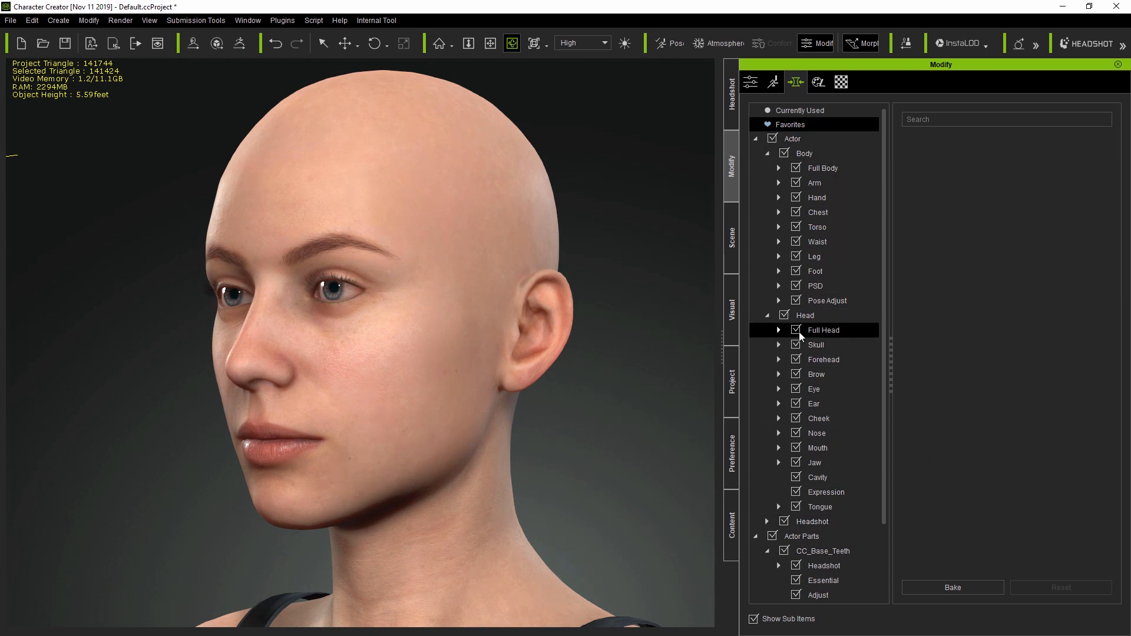
Show Head > Full Head morphs and scroll through preset faces like Aanya and Debbie.
left_click(823, 330)
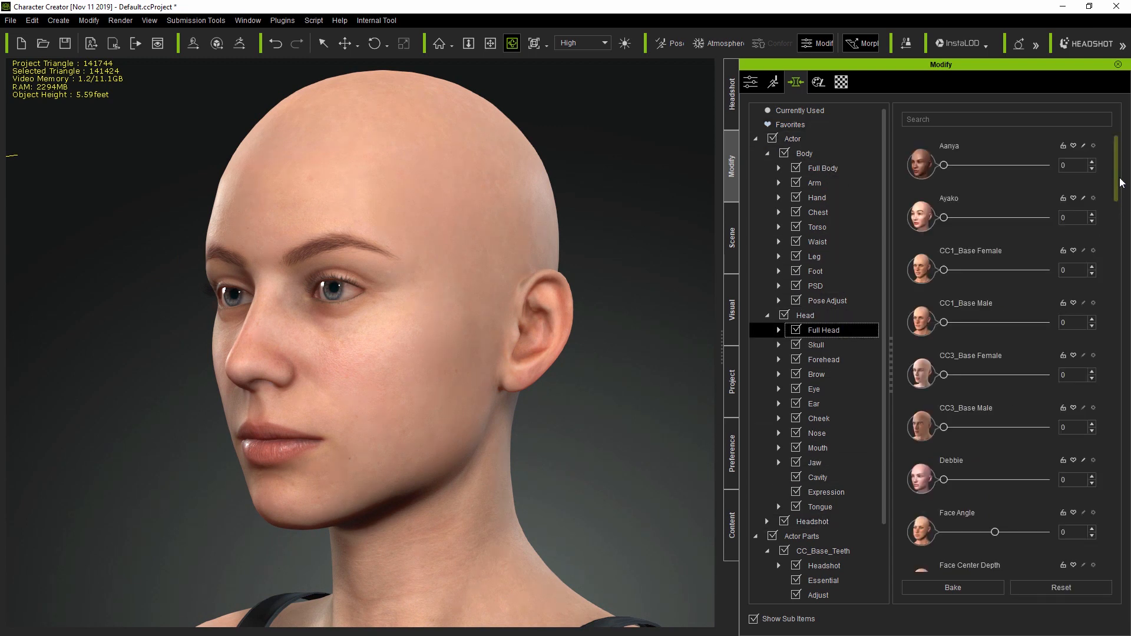
scroll("down", 3)
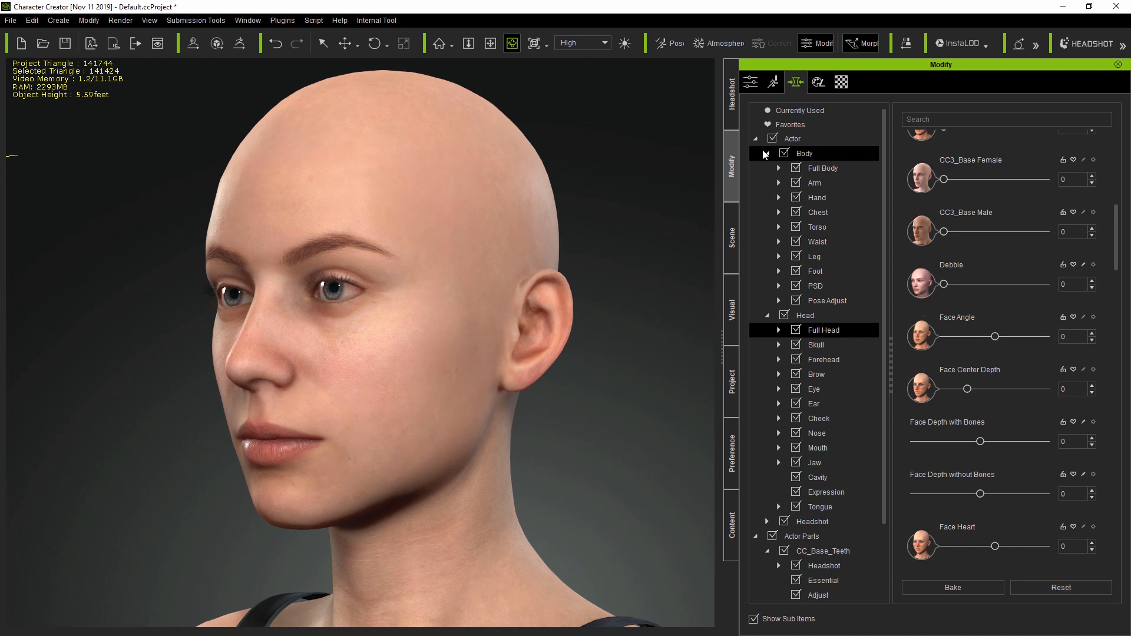
Set Eye Scale -2, Height 20, Width 52, Depth 62, Upper Depth 69; hide wireframe.
left_click(766, 154)
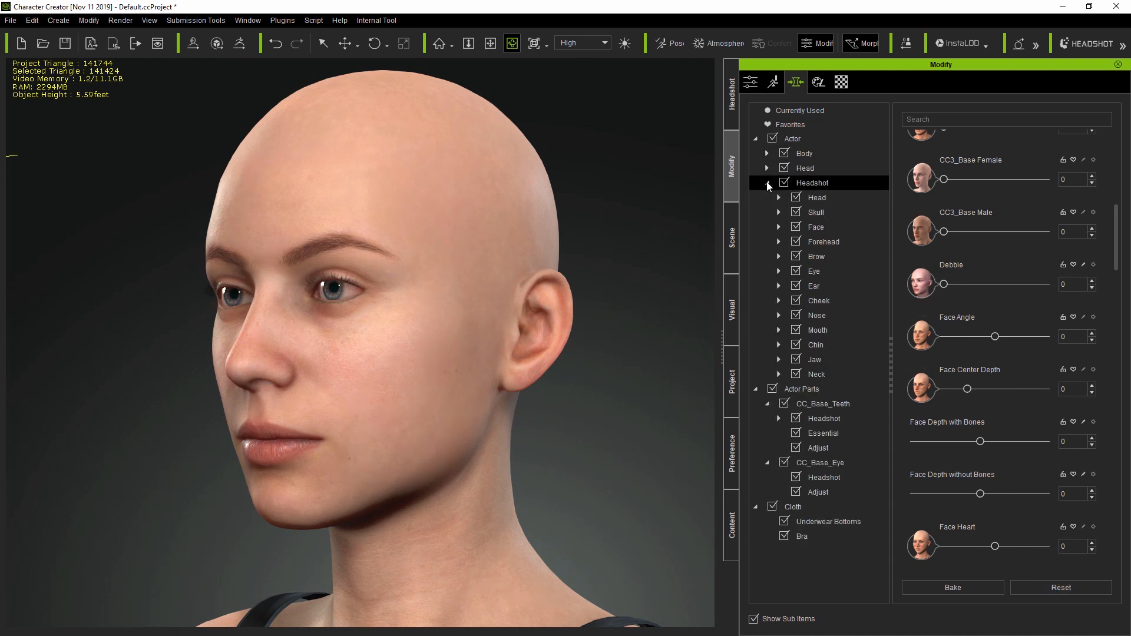
left_click(779, 270)
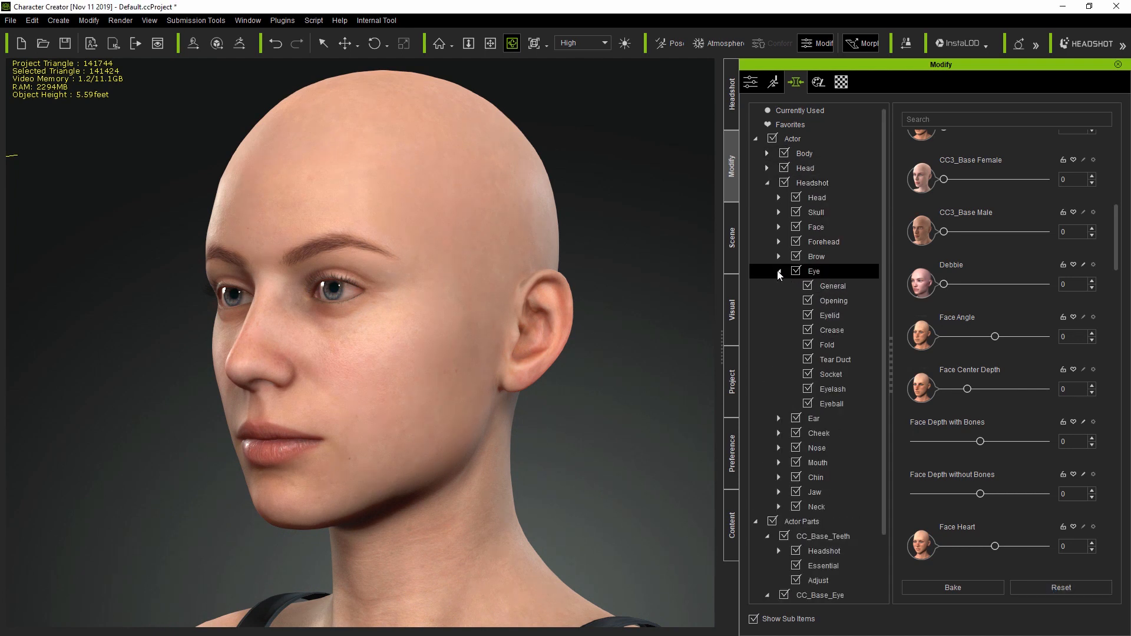
left_click(813, 270)
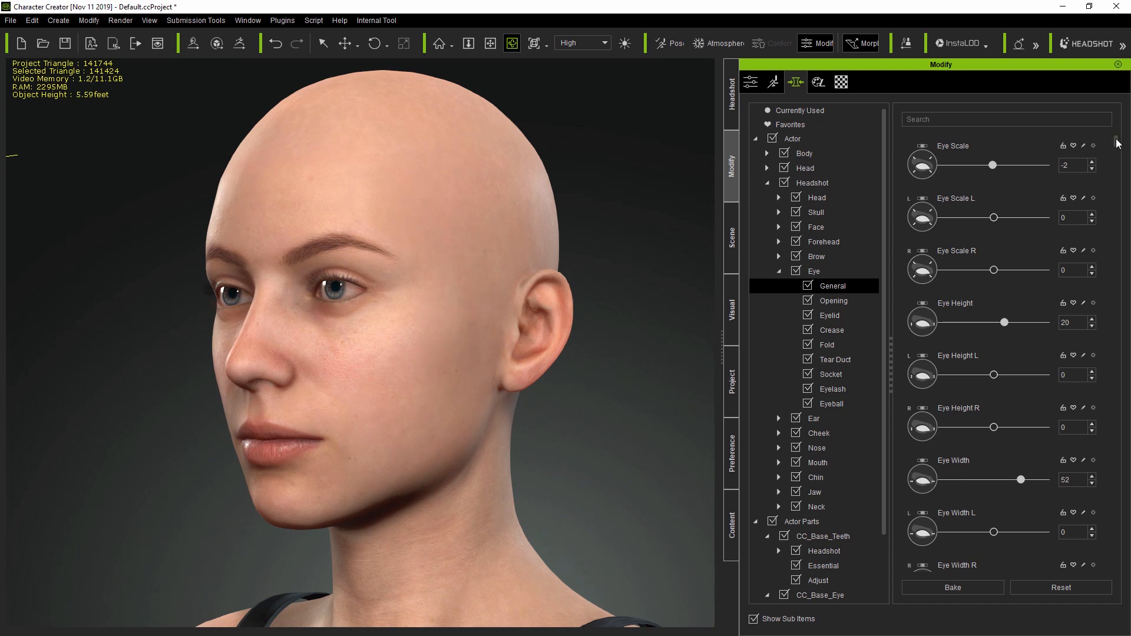
scroll("down", 3)
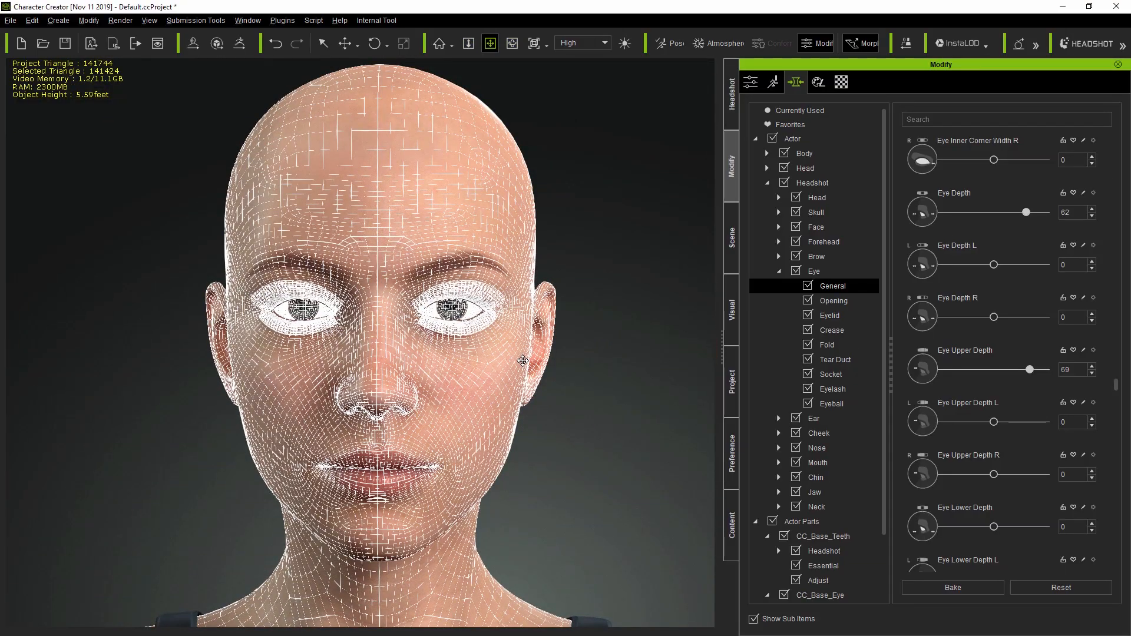
left_click(511, 42)
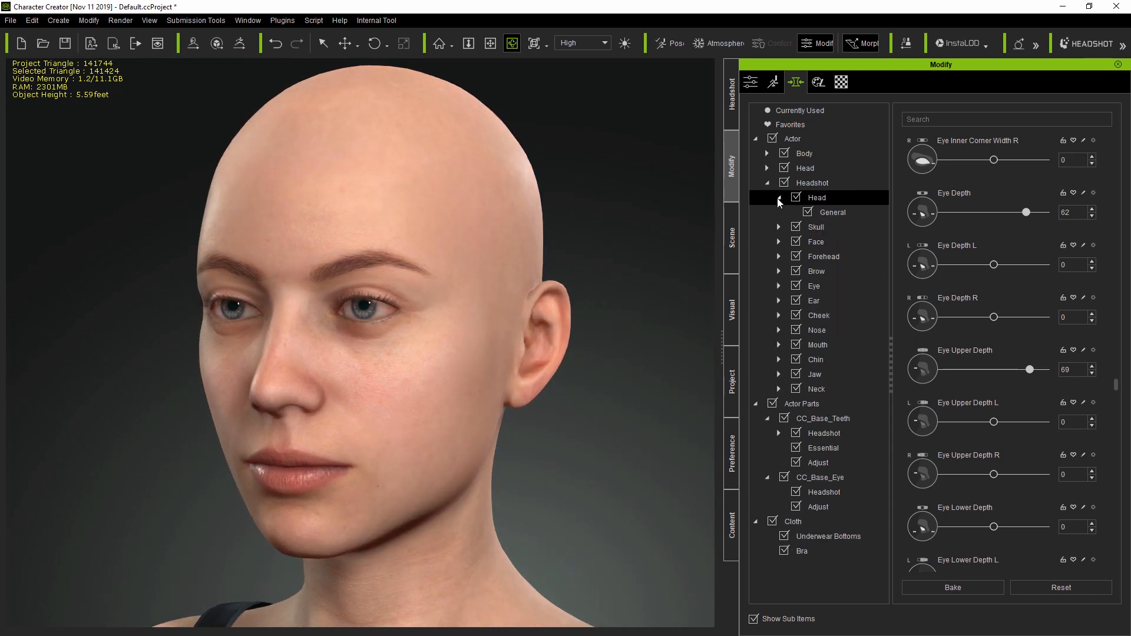
Browse Skull, Face, Face Type and Forehead general morphs, then collapse those categories.
left_click(816, 226)
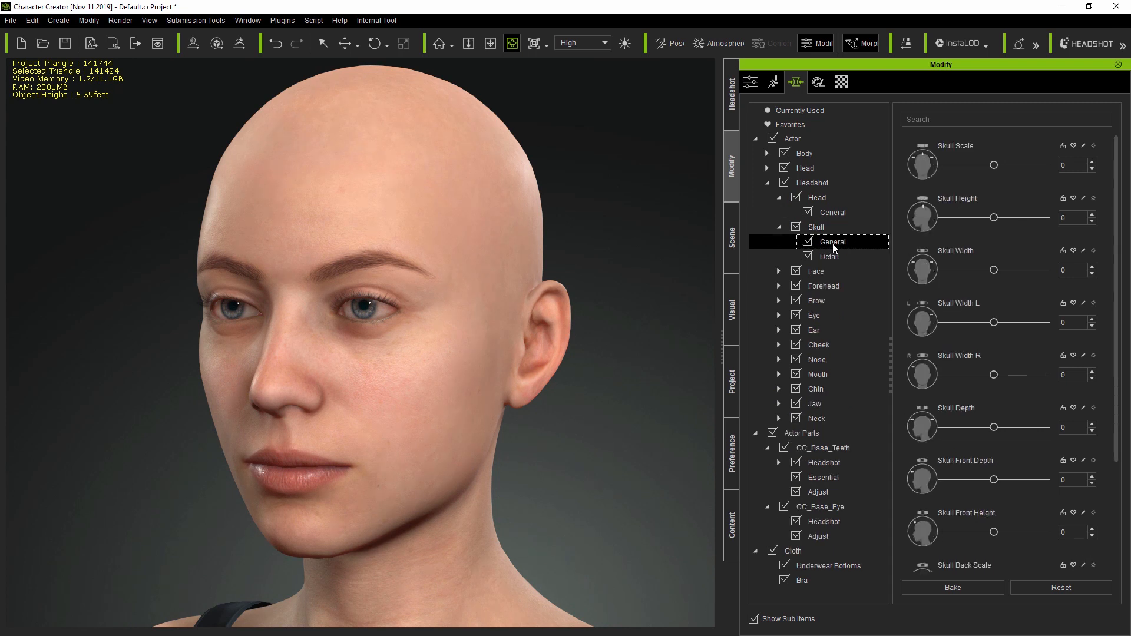
left_click(829, 257)
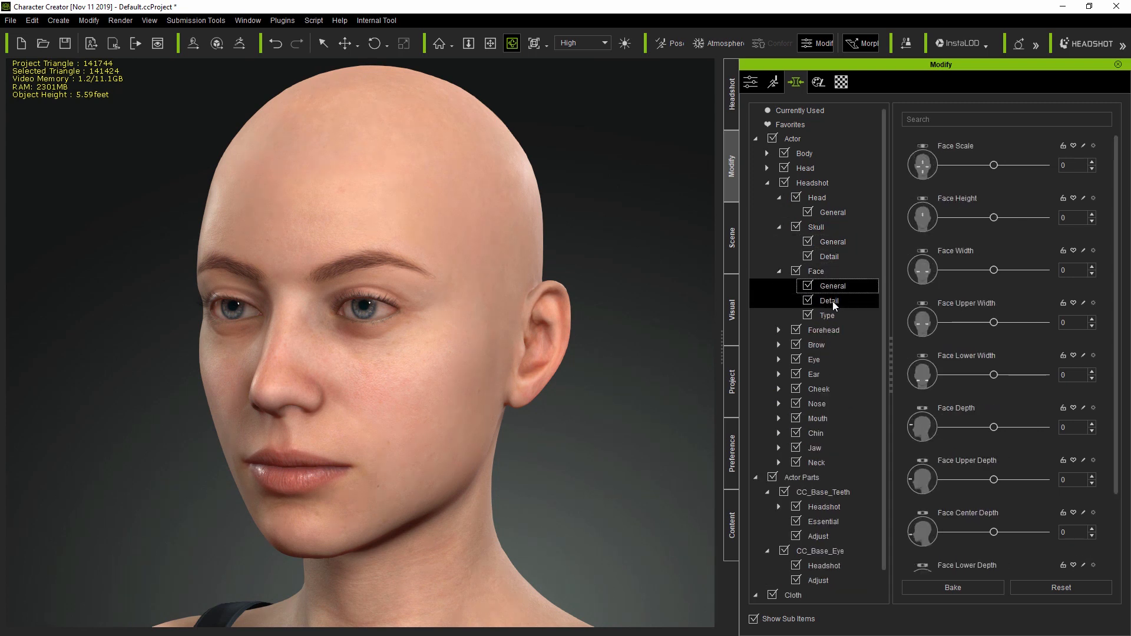
left_click(826, 315)
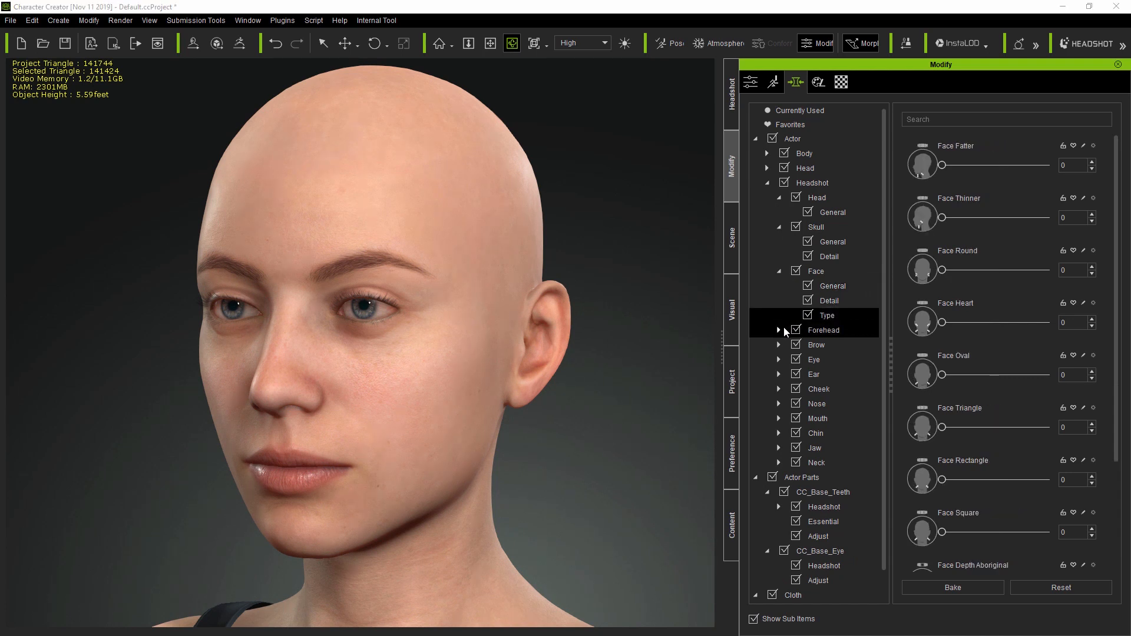
left_click(779, 330)
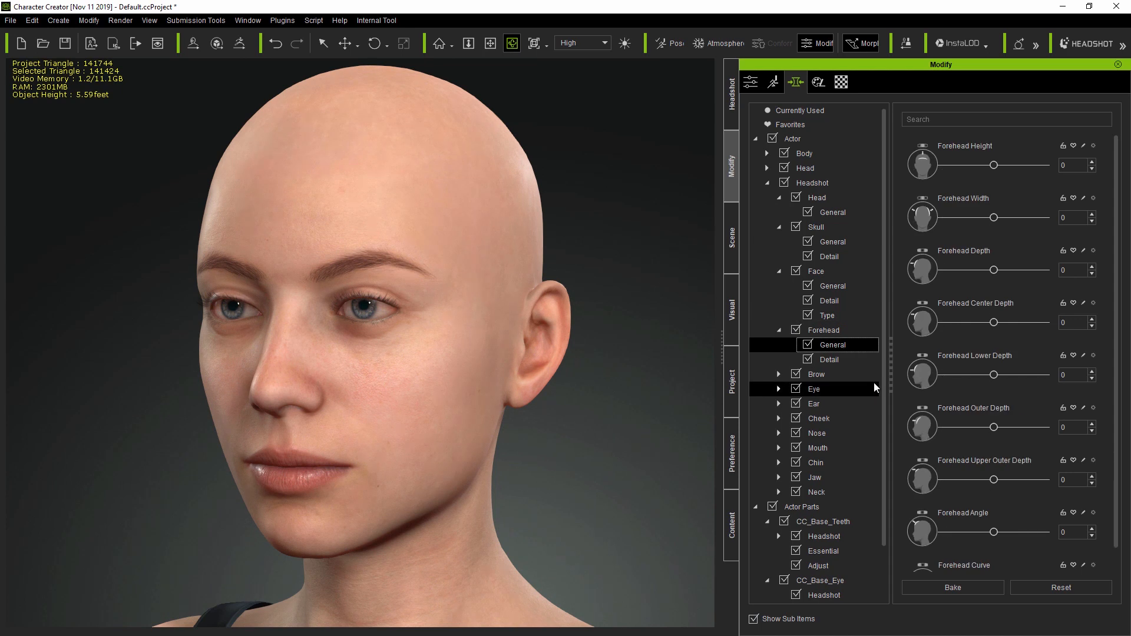
mouse_move(922, 446)
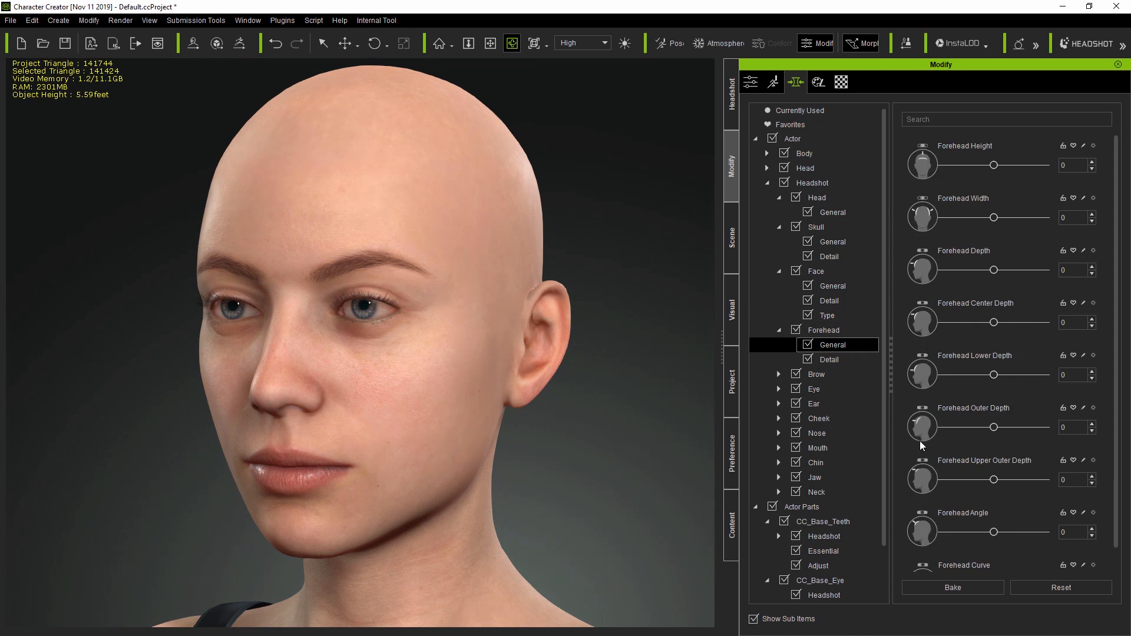
mouse_move(928, 417)
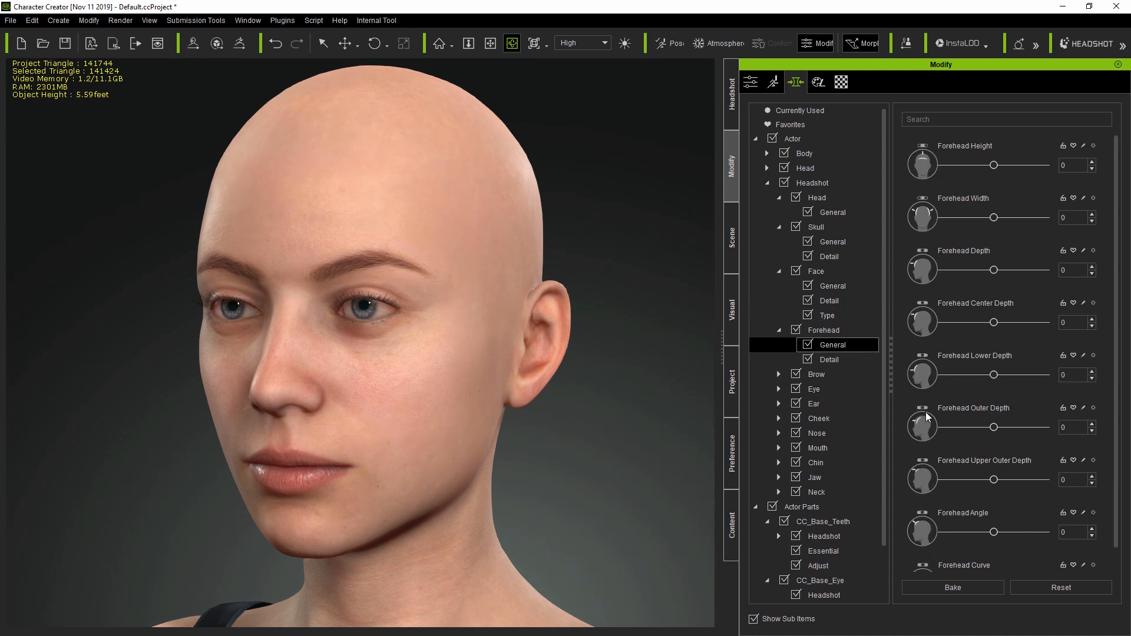
mouse_move(932, 435)
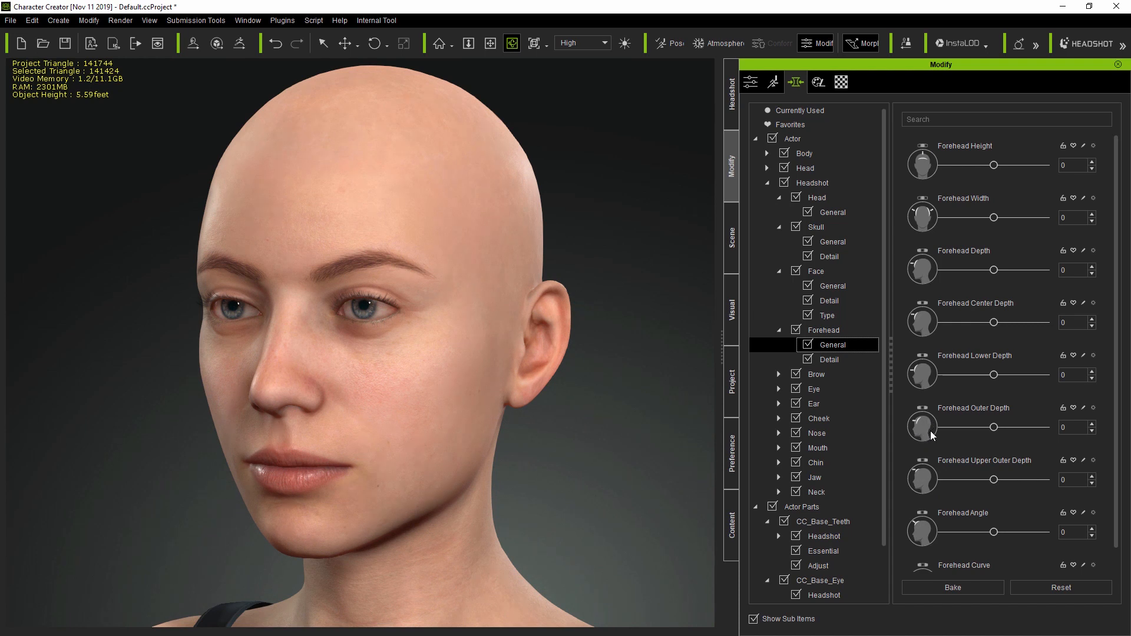
mouse_move(978, 248)
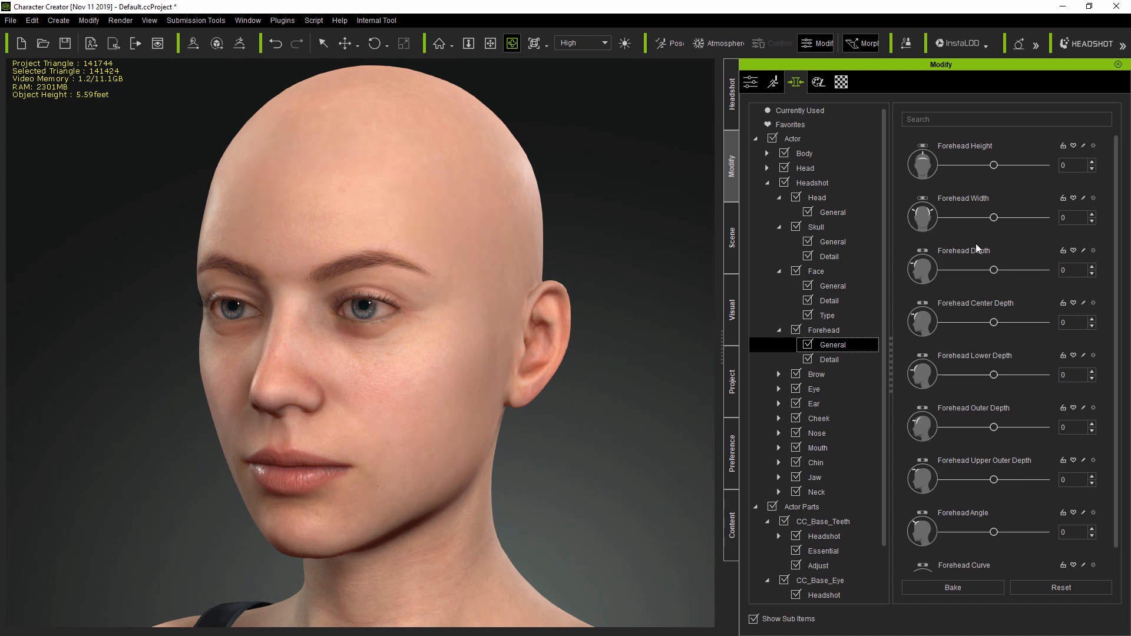
mouse_move(931, 151)
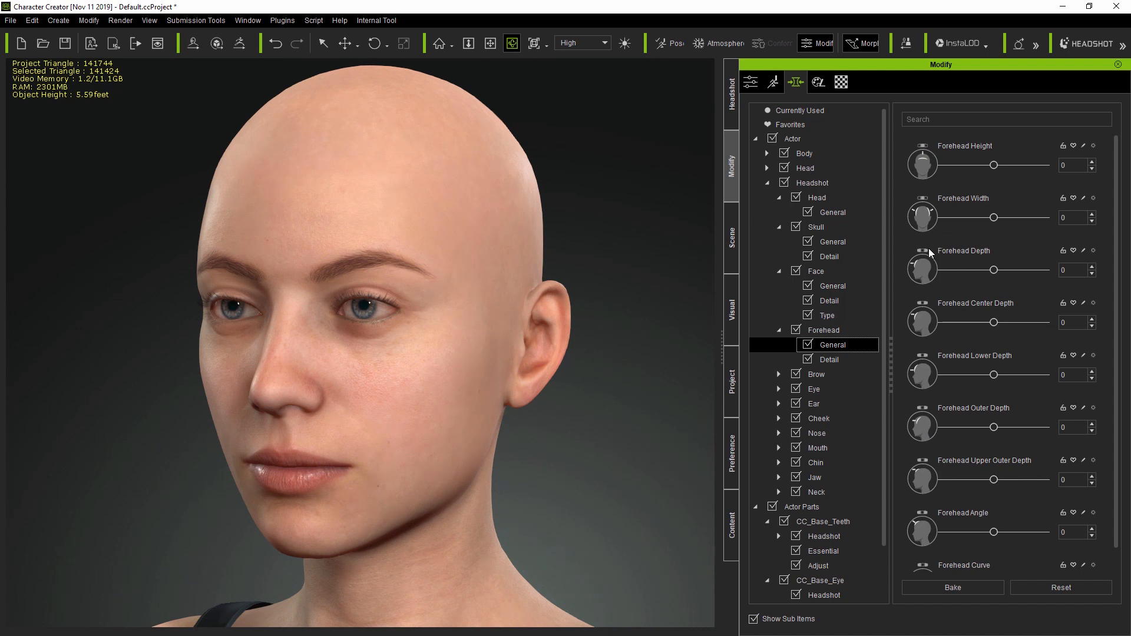
left_click(822, 330)
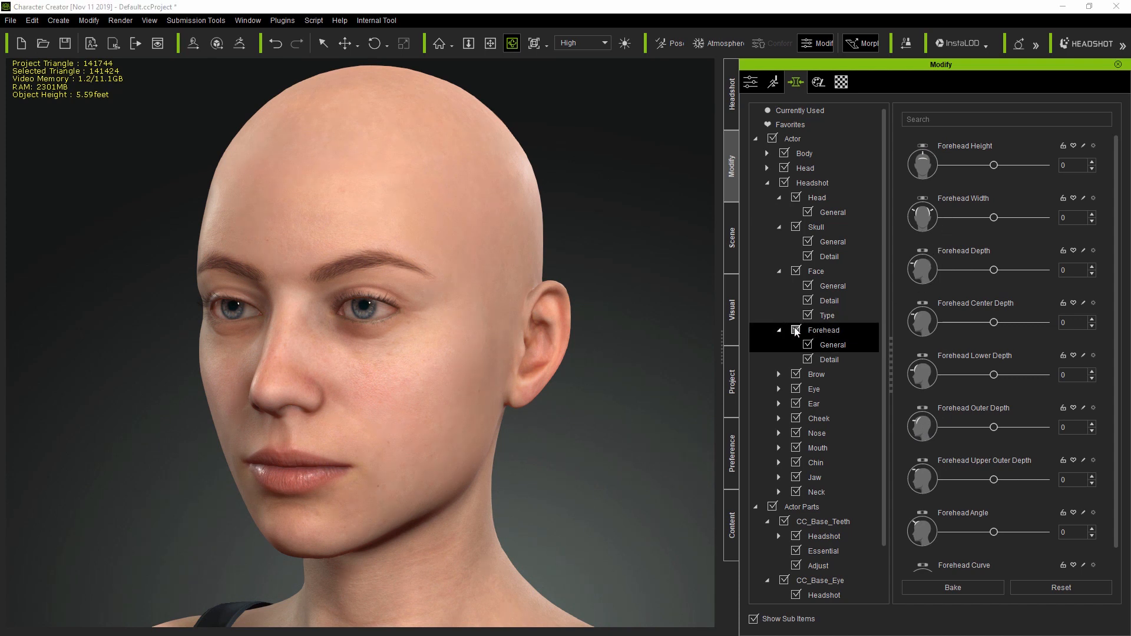
left_click(778, 271)
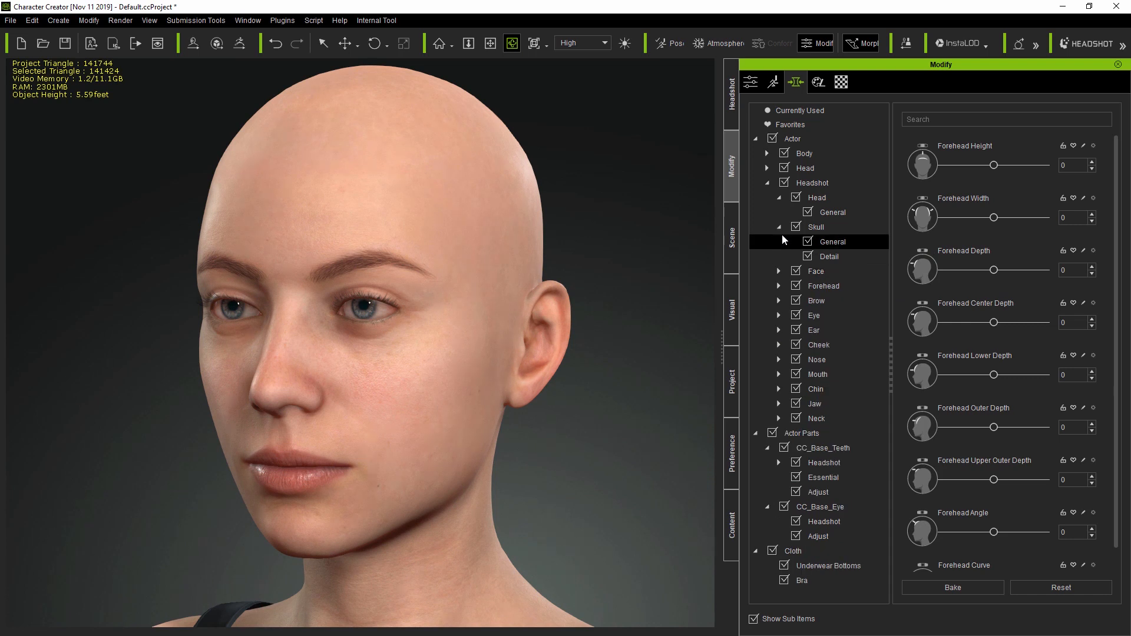
left_click(778, 197)
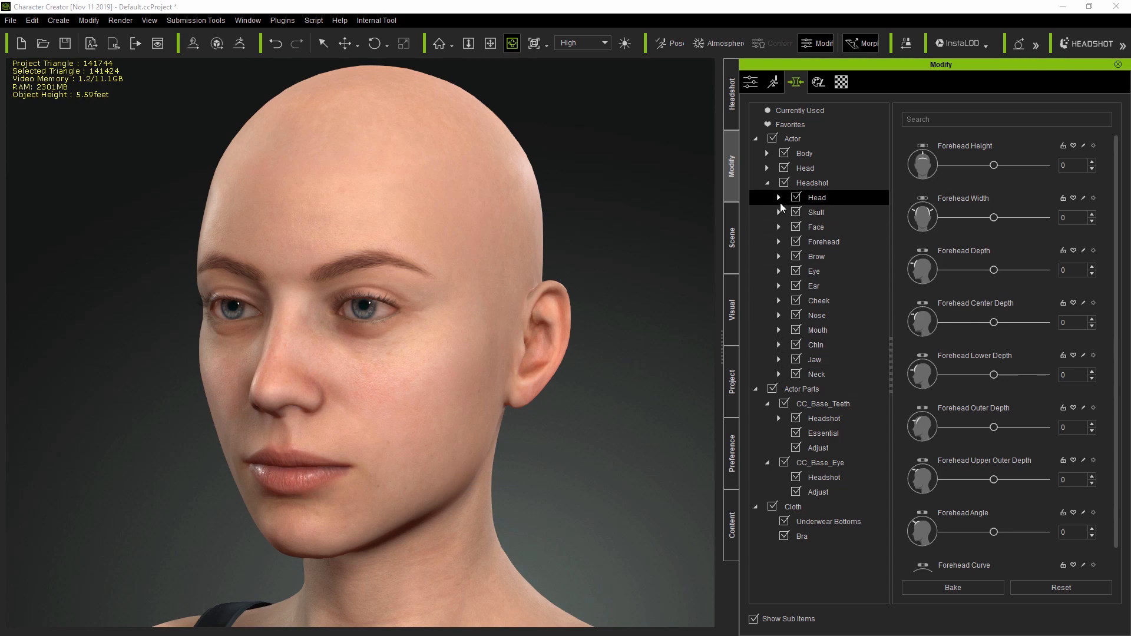
Expand Skull and Face groups and scroll through the general skull shape sliders.
left_click(778, 197)
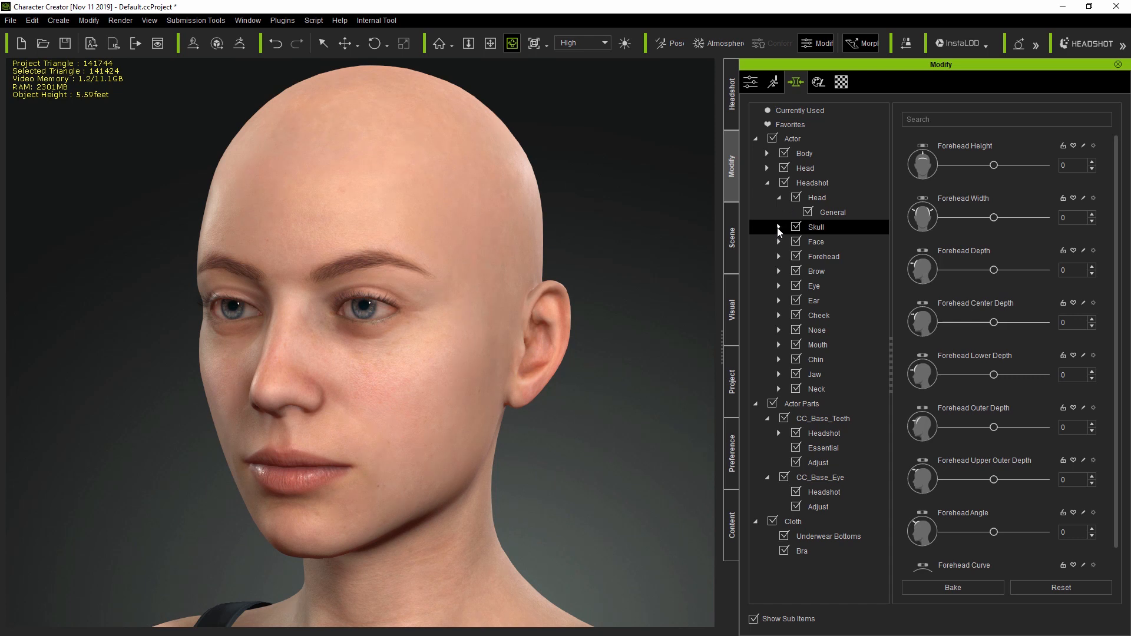
left_click(778, 227)
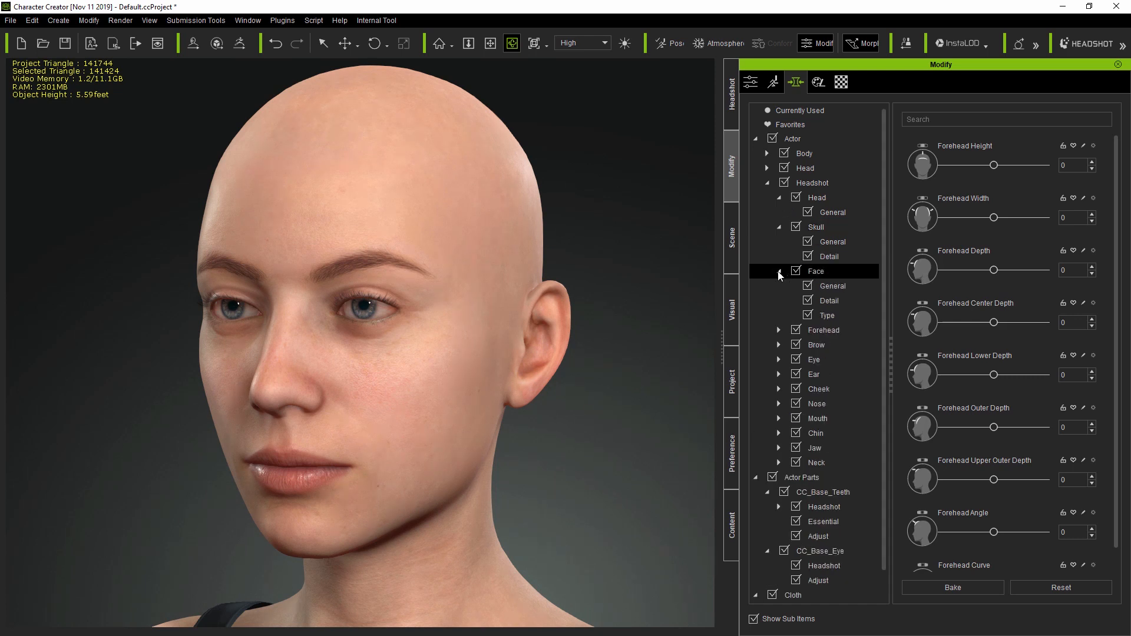
left_click(833, 241)
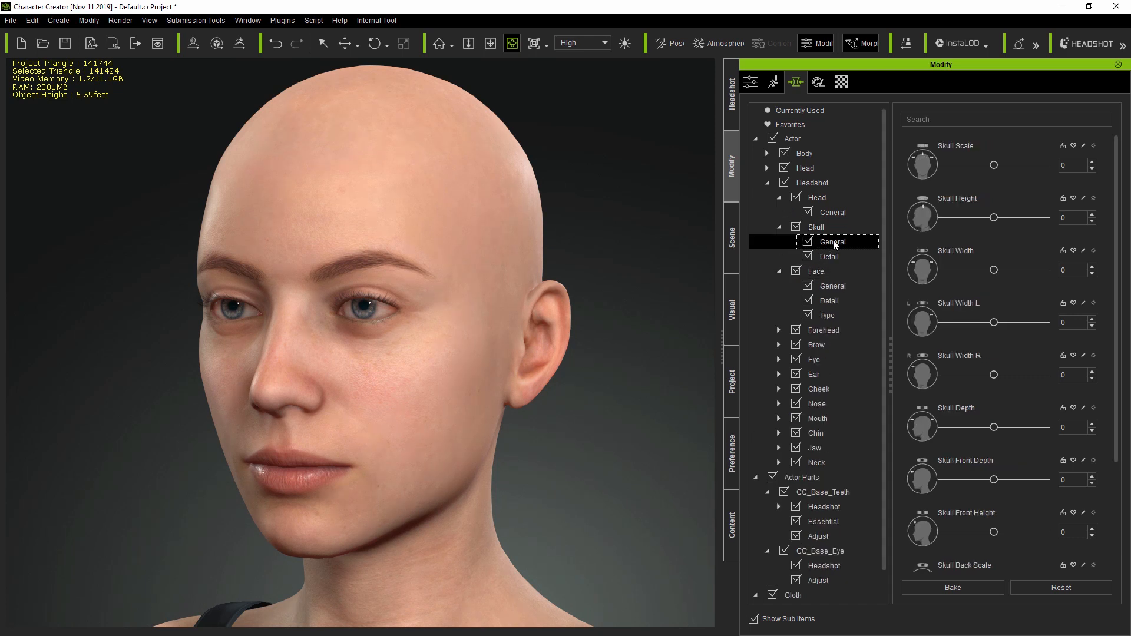
scroll("down", 3)
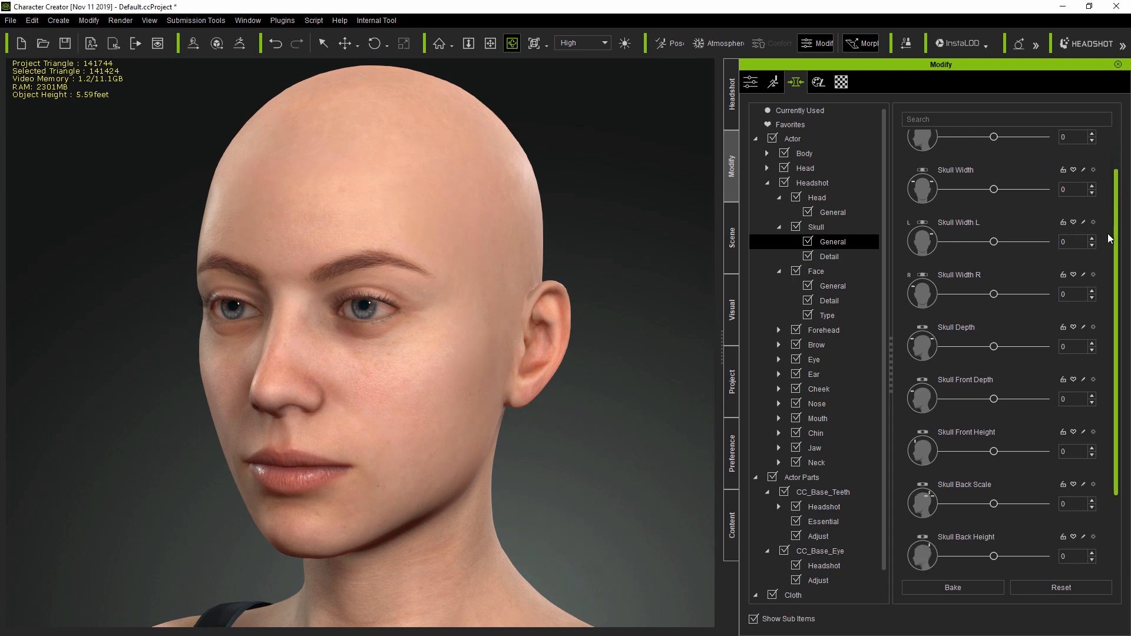
scroll("up", 3)
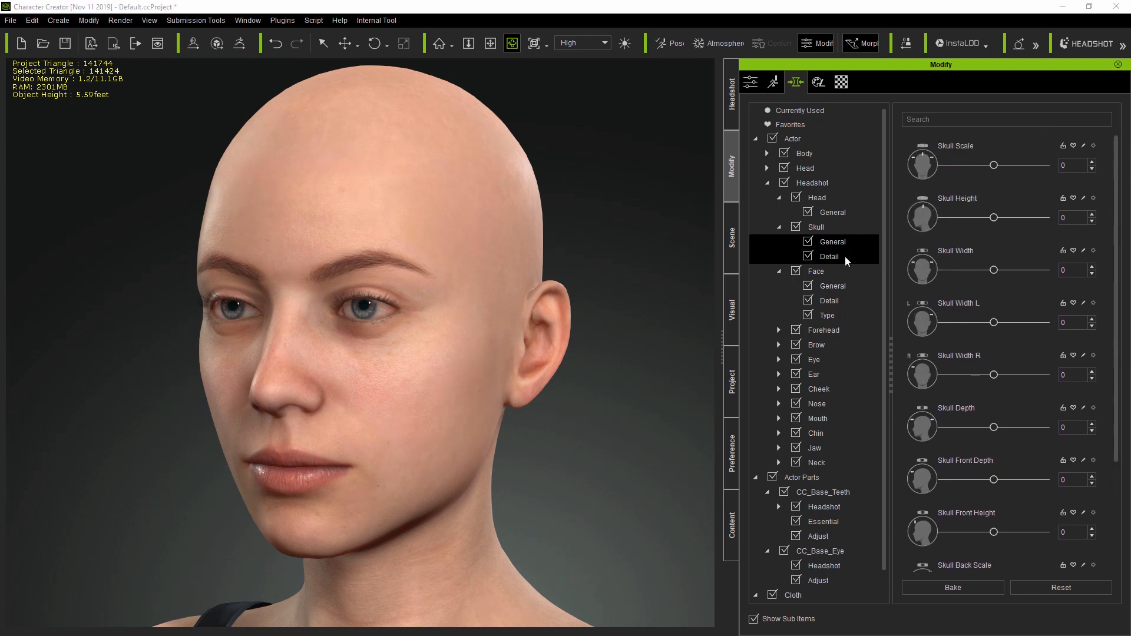
scroll("down", 3)
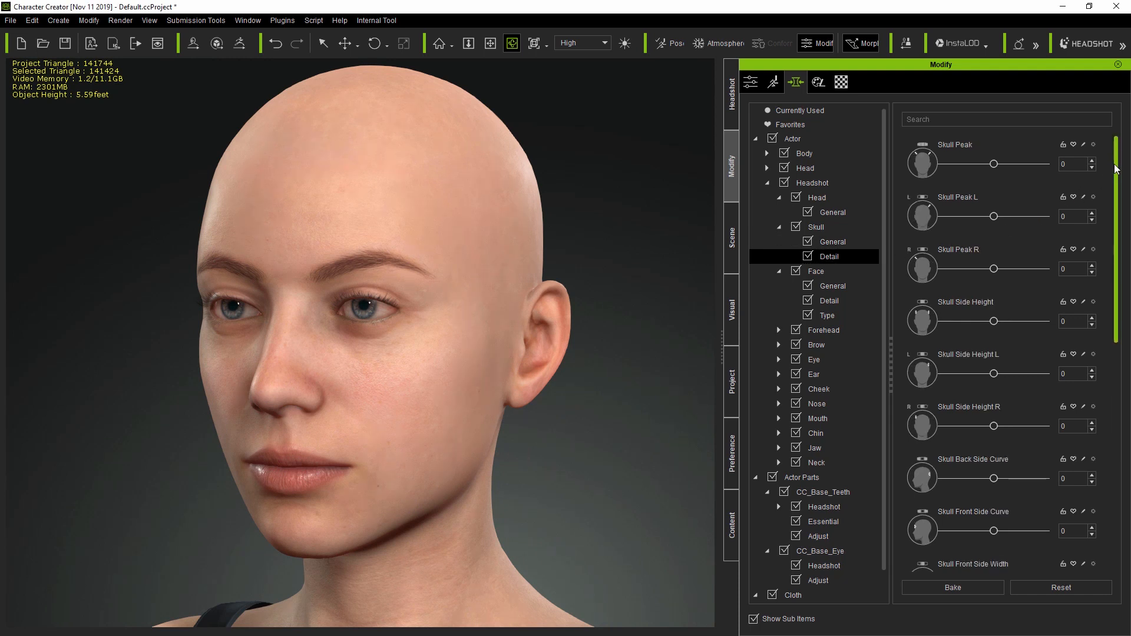
scroll("down", 3)
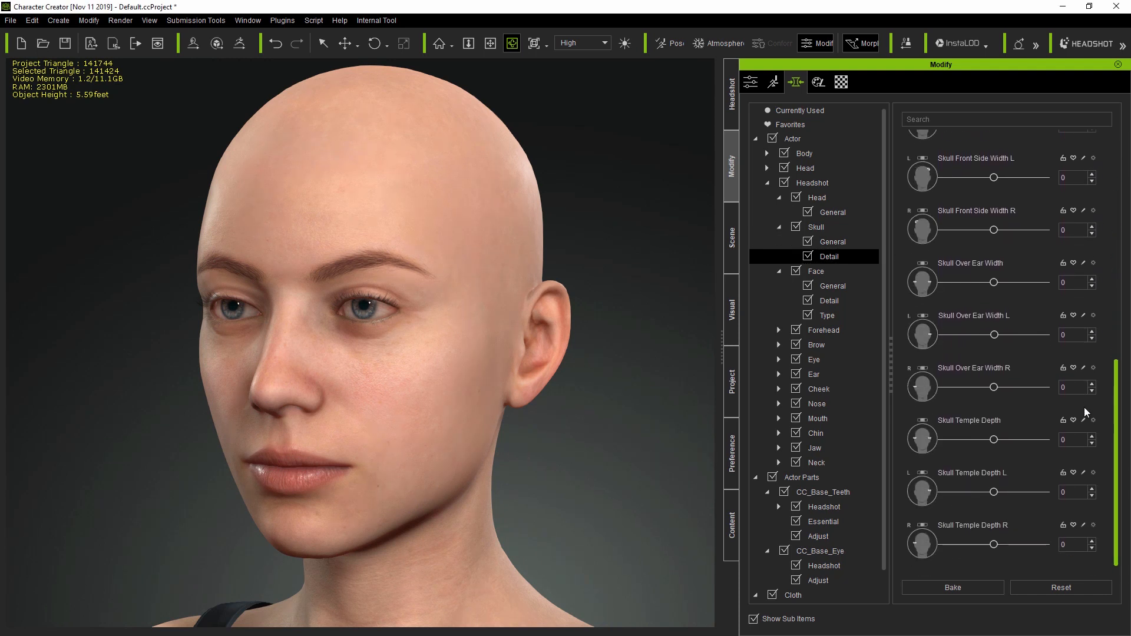
scroll("up", 3)
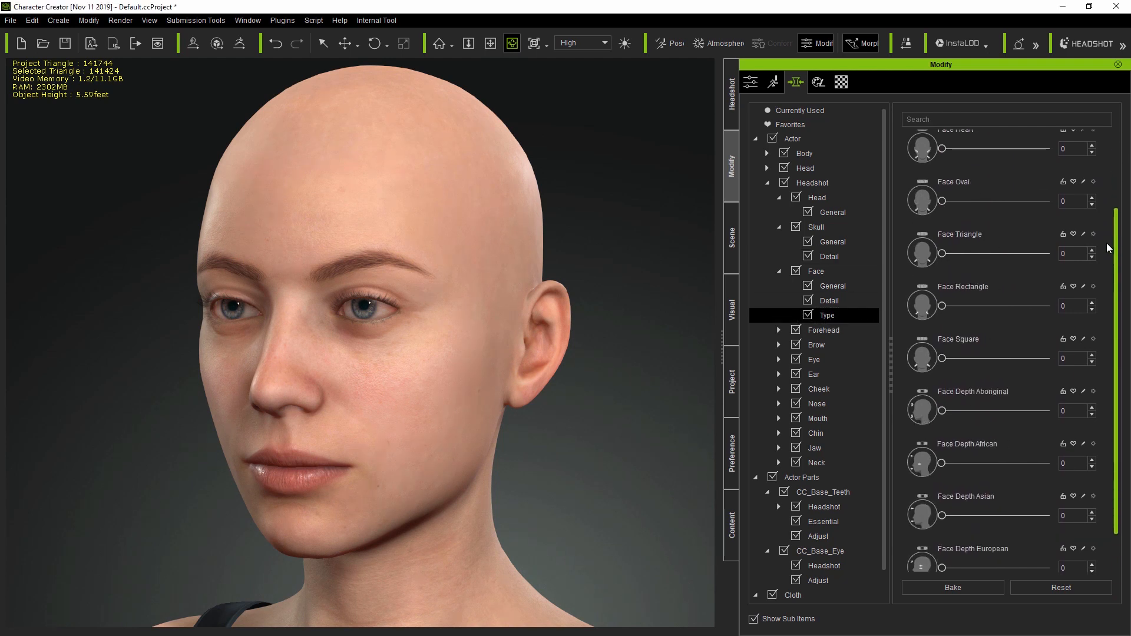
scroll("up", 3)
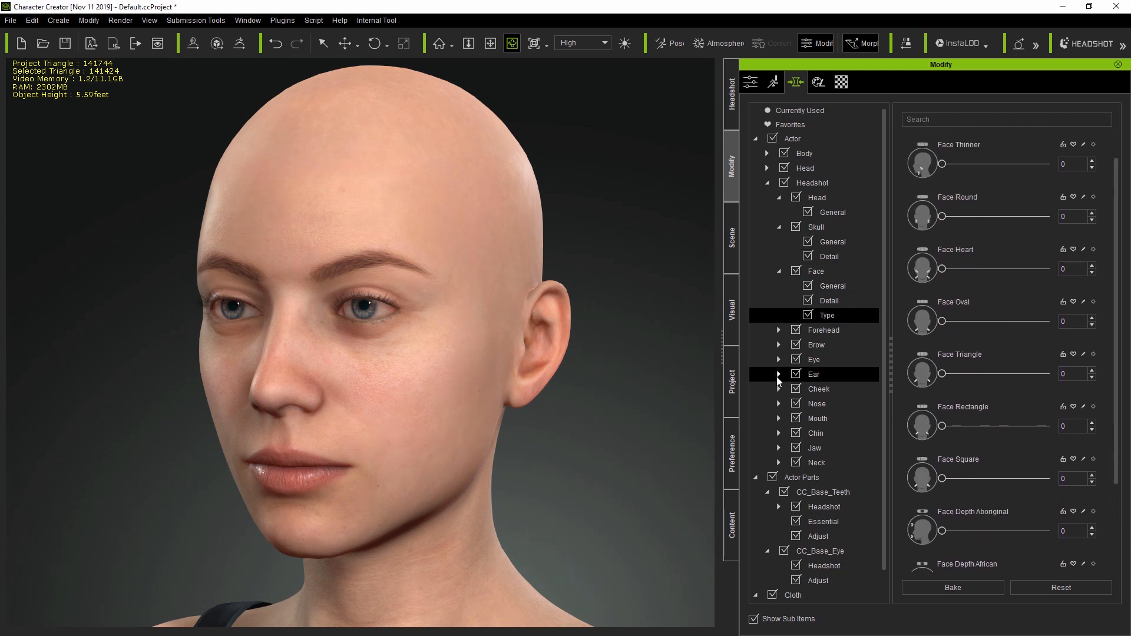
Browse the Ear, Nose Type and Eye groups, ending on the ear edge sliders.
left_click(779, 373)
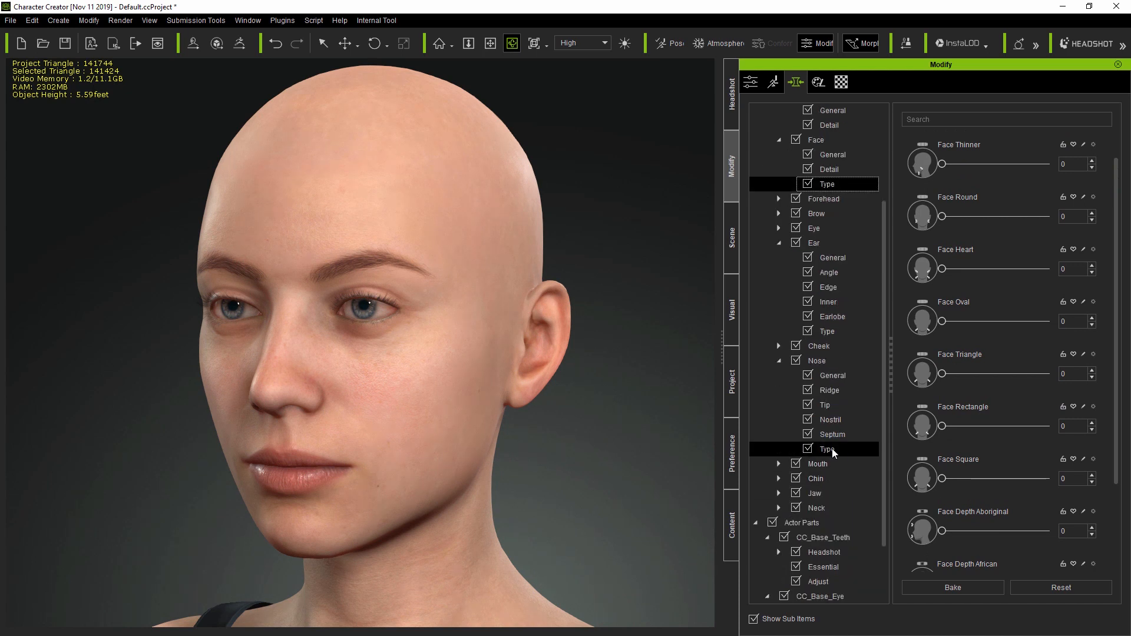
left_click(827, 449)
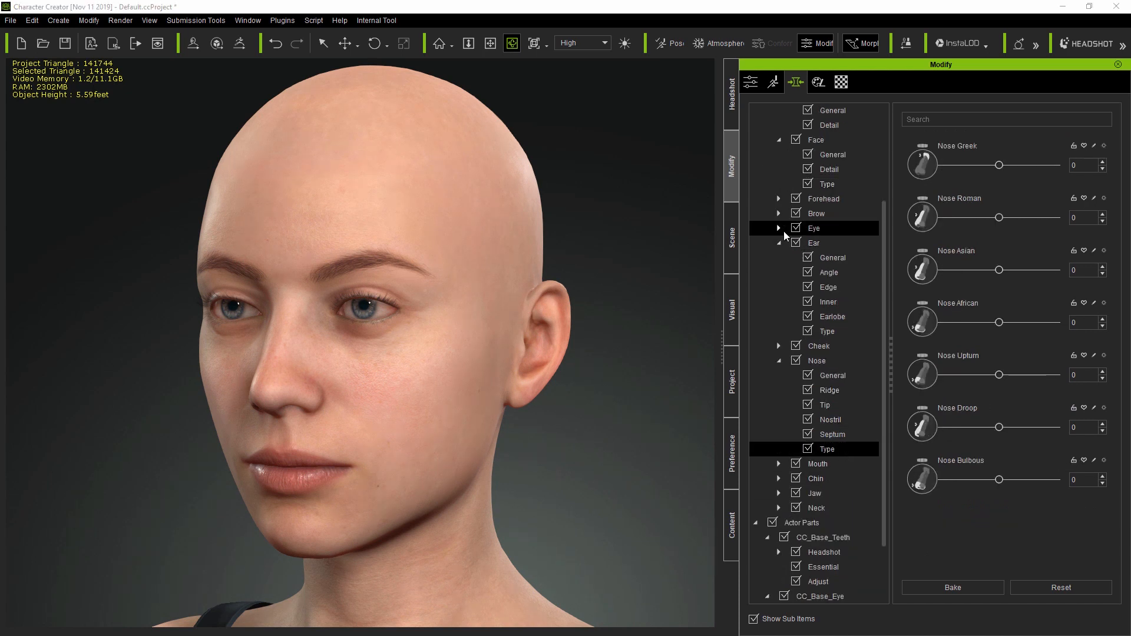
left_click(778, 228)
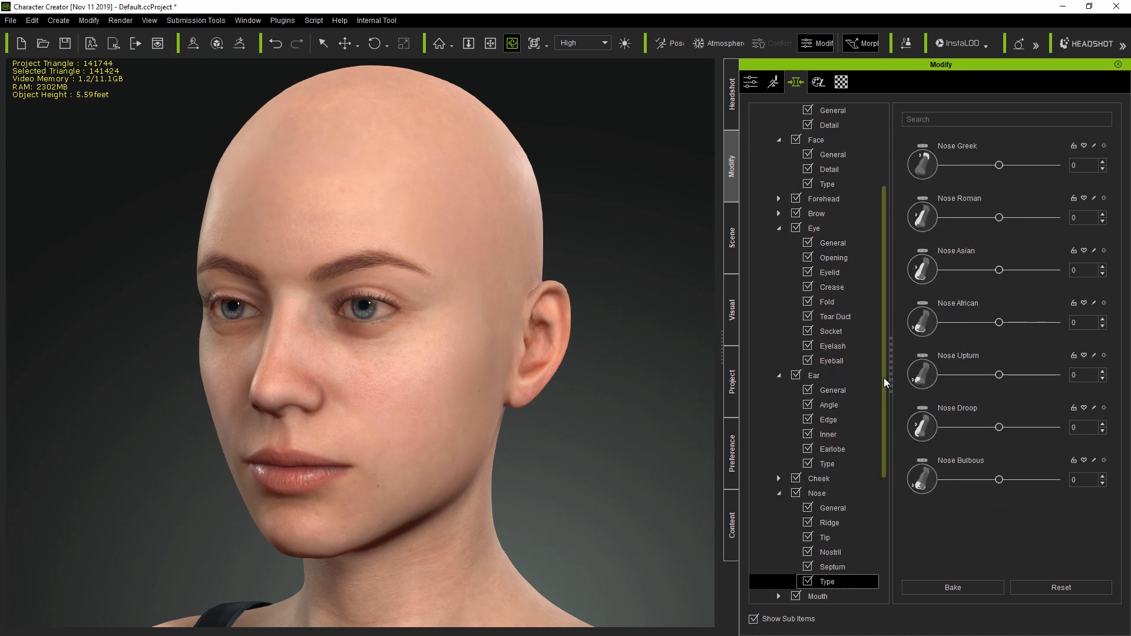
scroll("down", 3)
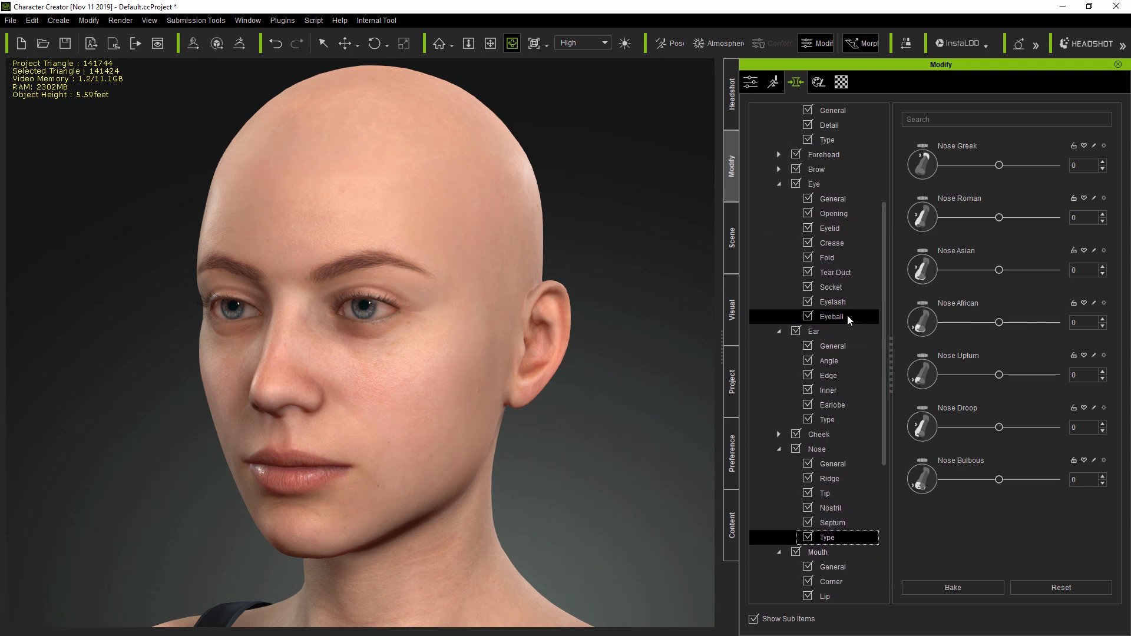
left_click(828, 376)
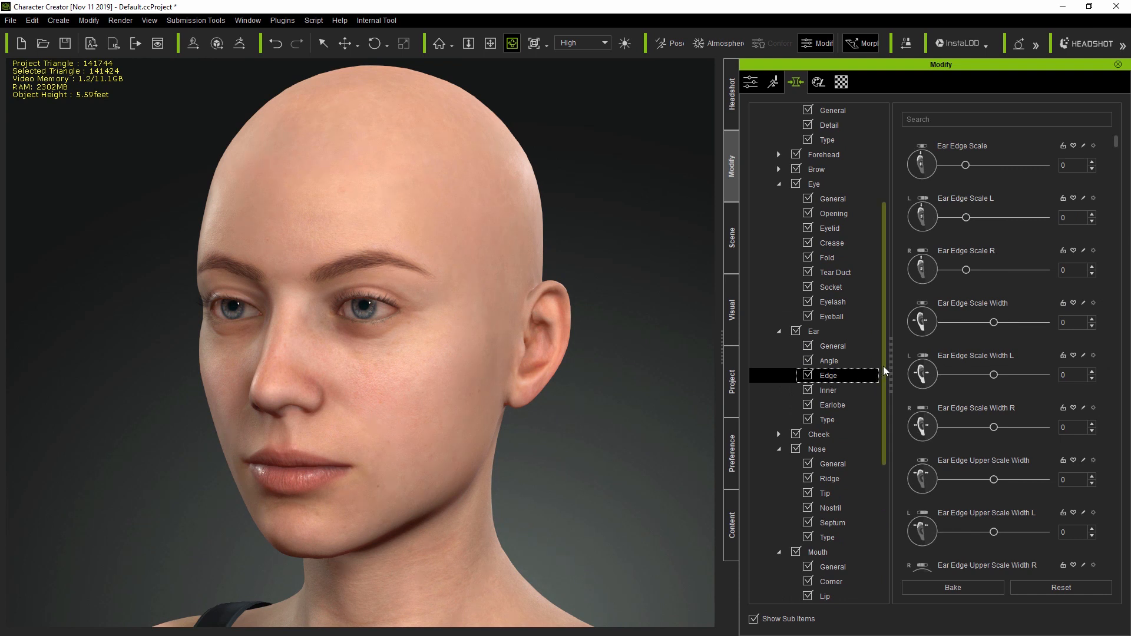
left_click(829, 492)
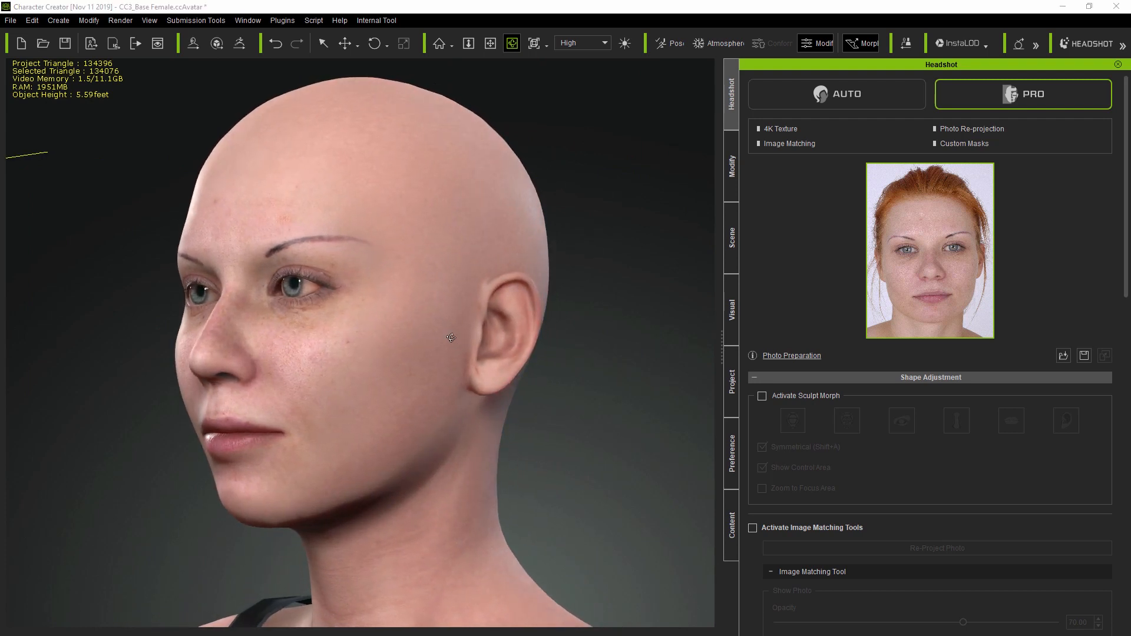
mouse_move(991, 293)
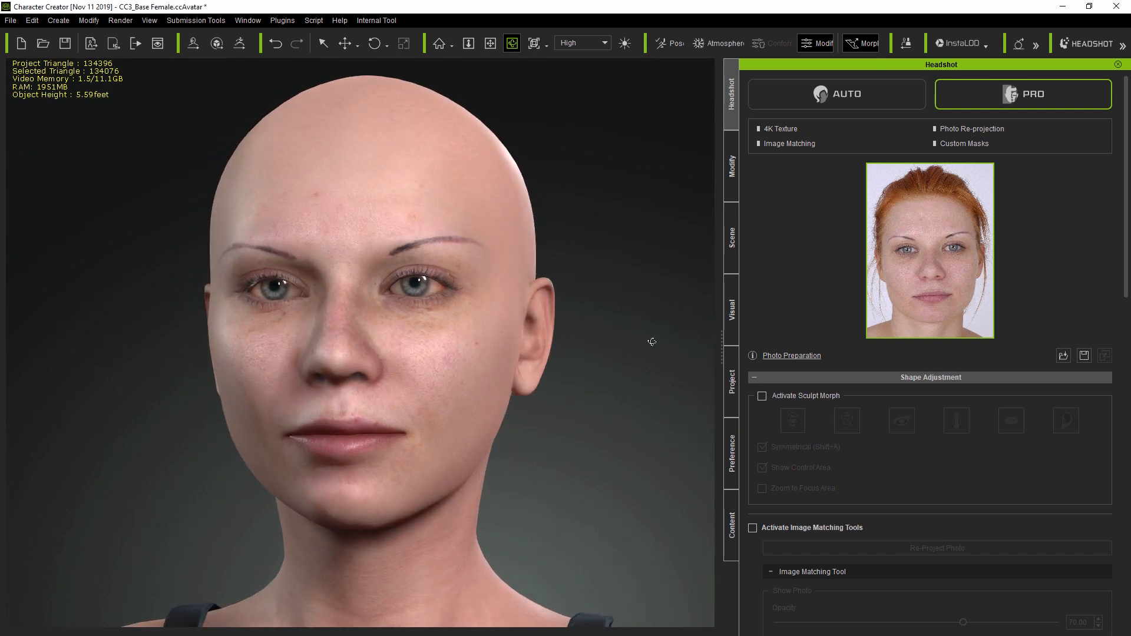
Open the Modify morph sliders, collapse Head and show Headshot Head > General sliders.
left_click(730, 164)
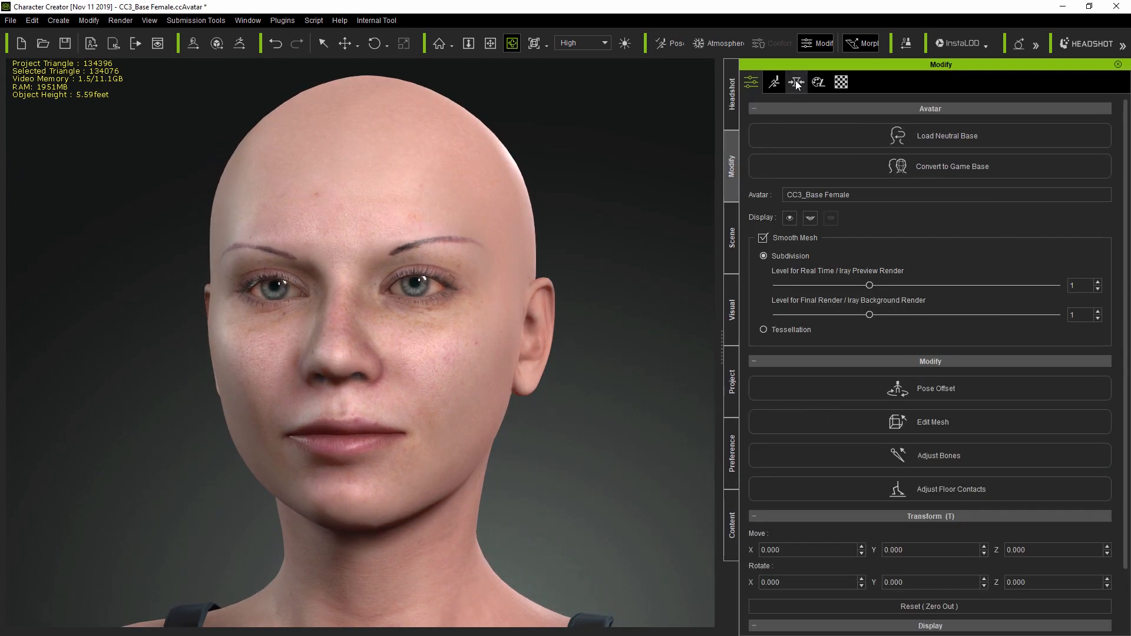
left_click(797, 81)
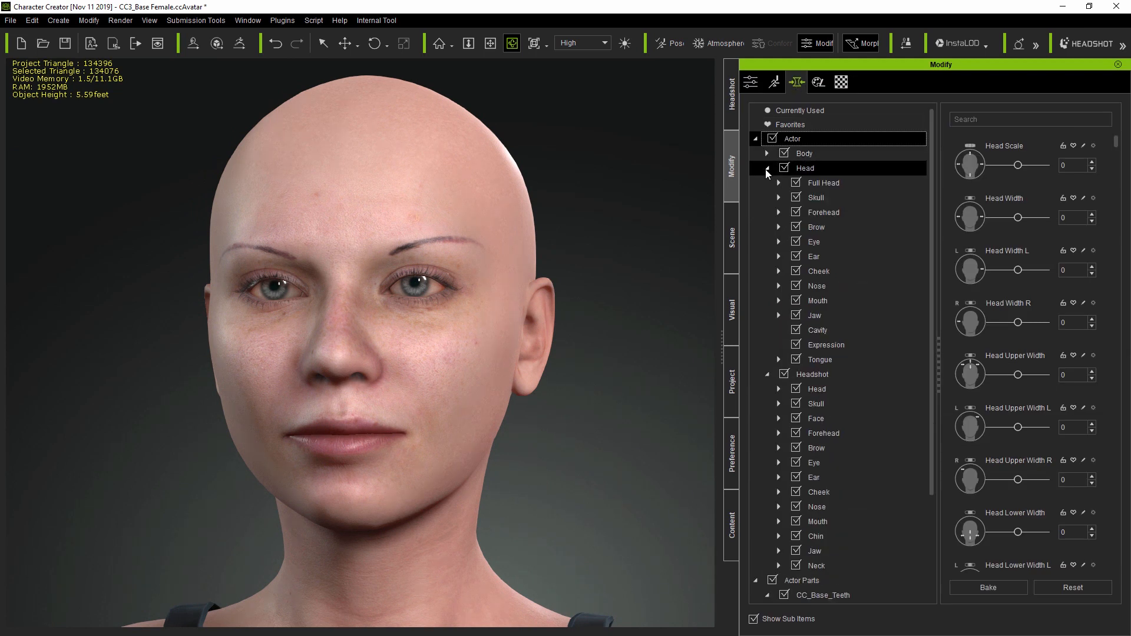
left_click(766, 168)
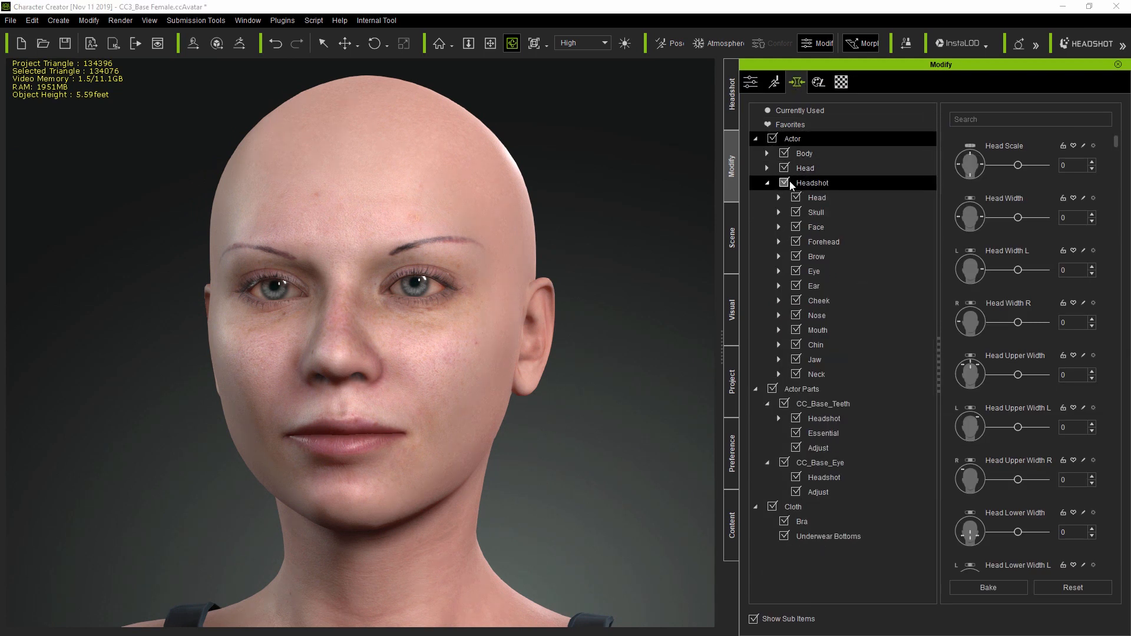
left_click(778, 196)
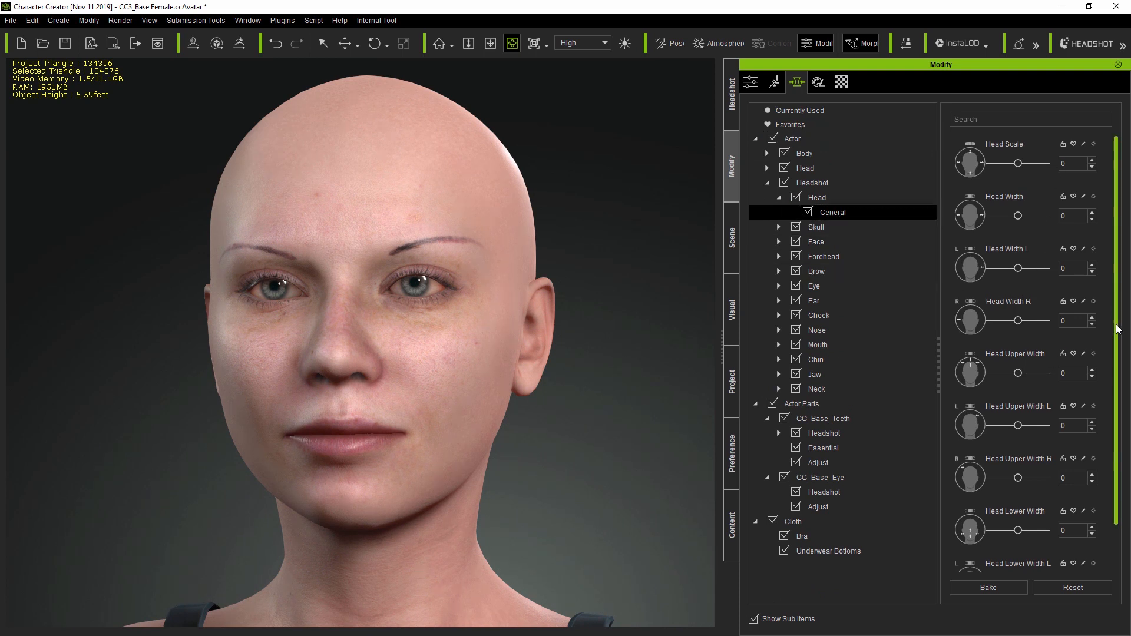
scroll("down", 3)
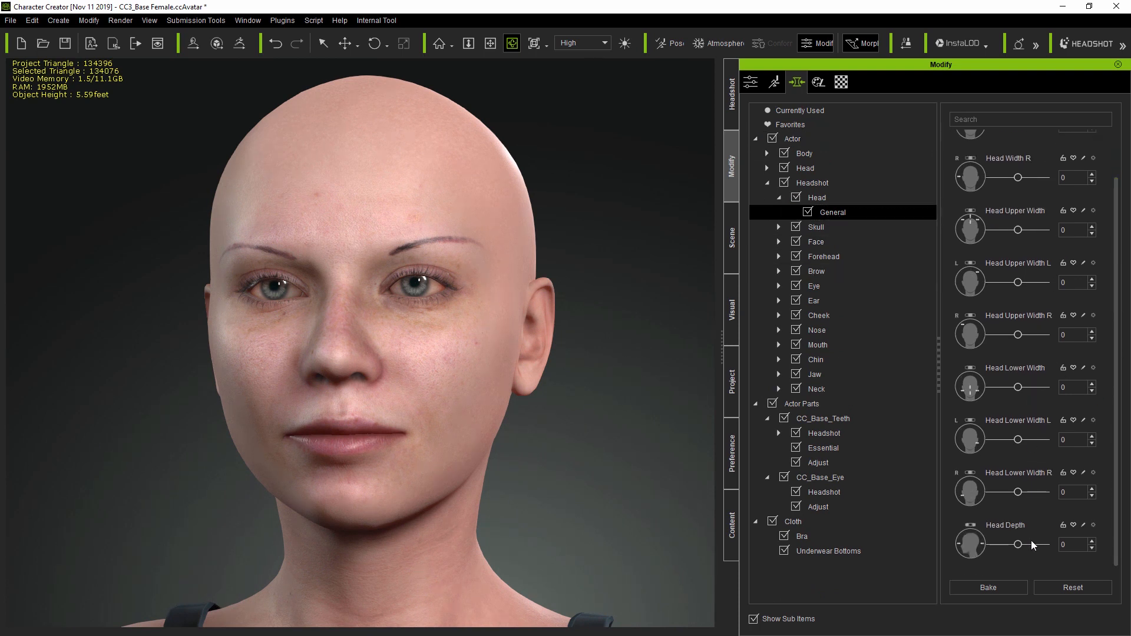
Show Skull > General sliders, from Skull Depth to Skull Back Neck Depth.
left_click(779, 226)
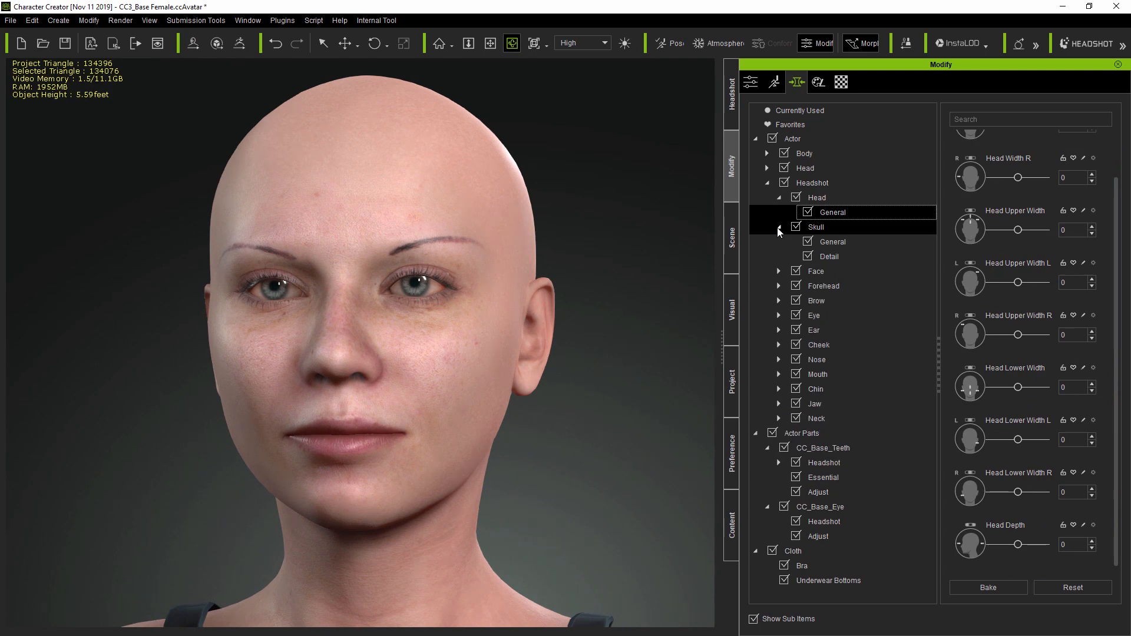
left_click(832, 241)
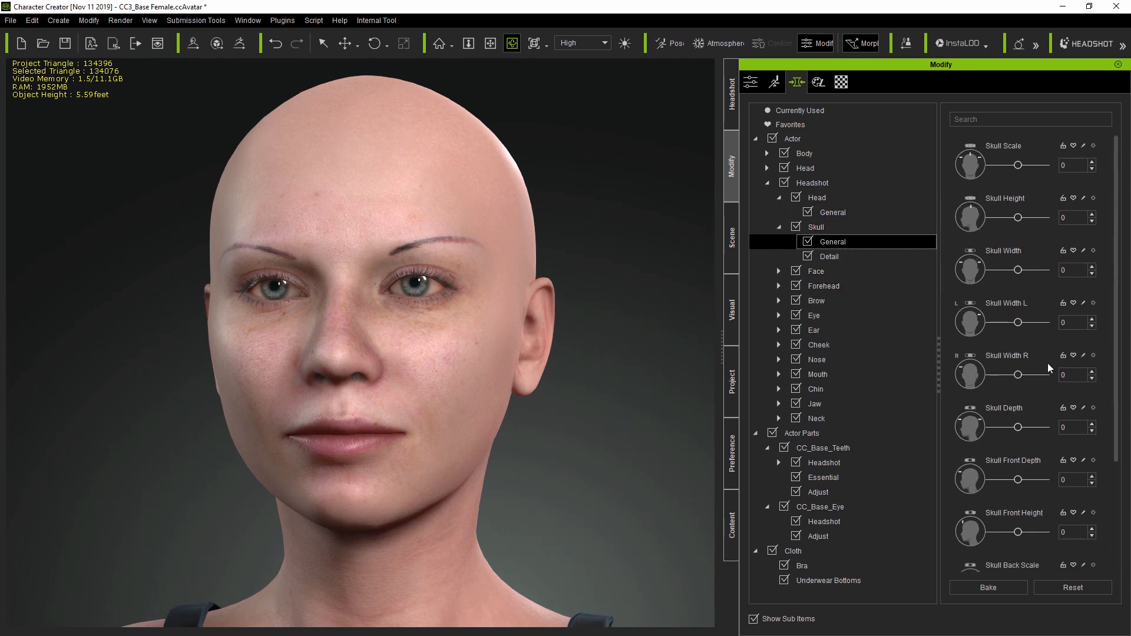
scroll("down", 3)
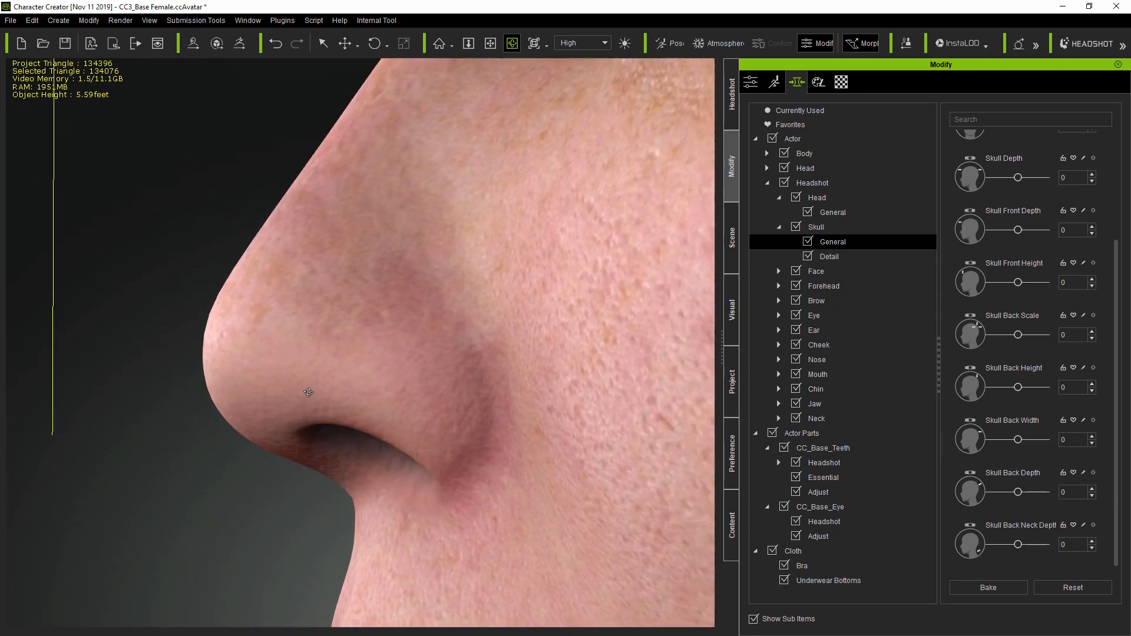
Adjust nostril hole outer height and front depth, then filter 'angl' for nostril angles (22, 28).
left_click(827, 402)
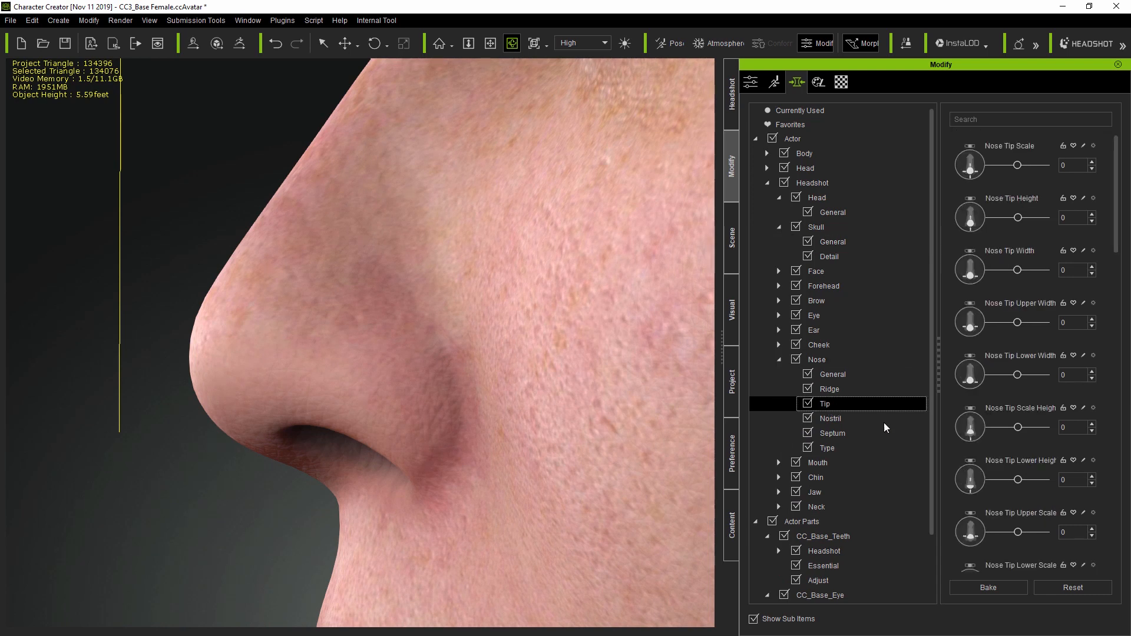
scroll("down", 3)
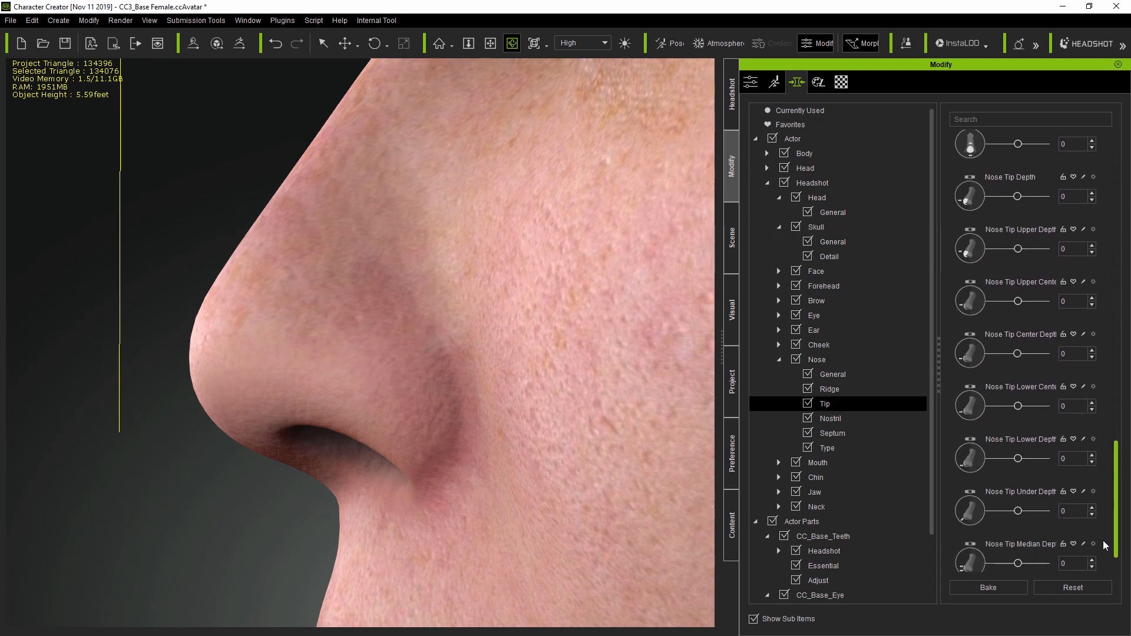
scroll("up", 3)
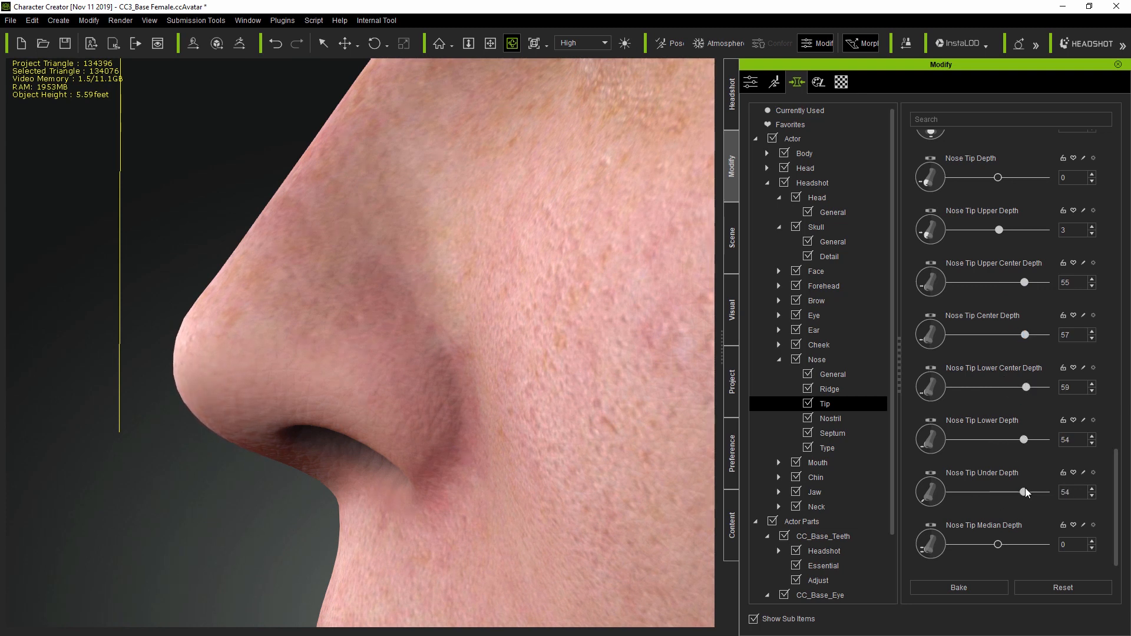
left_click(829, 417)
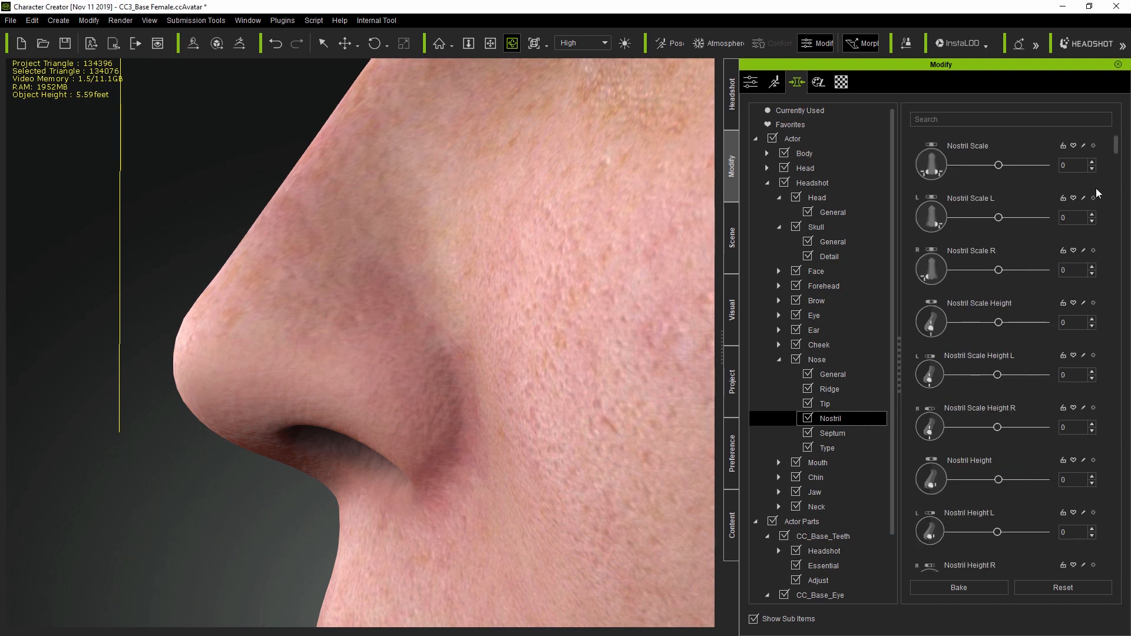
scroll("down", 3)
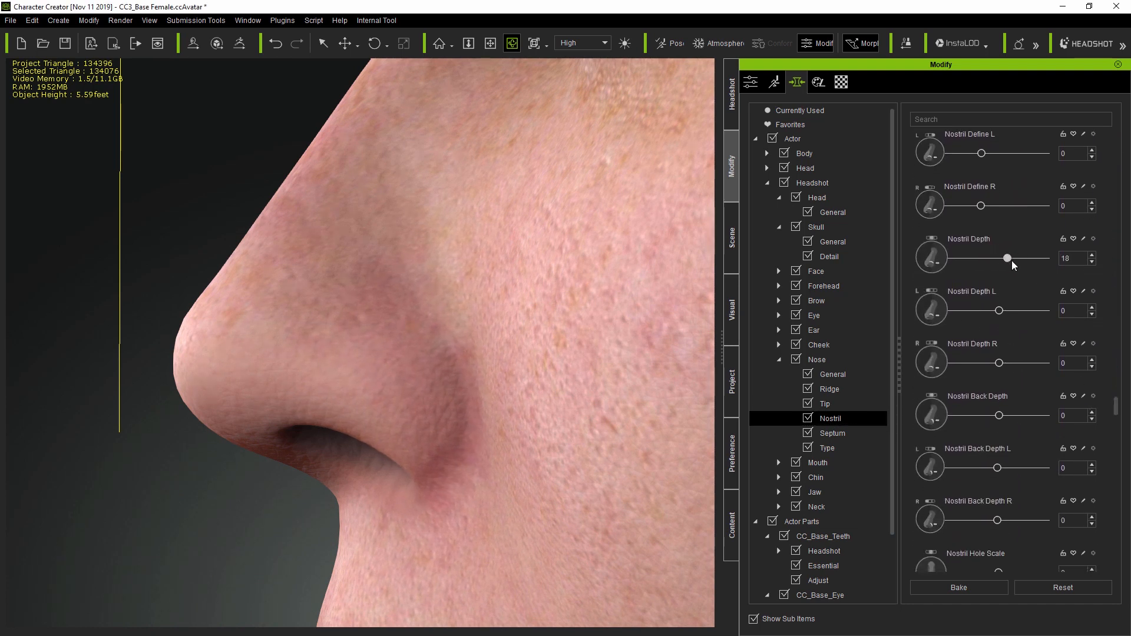
scroll("down", 3)
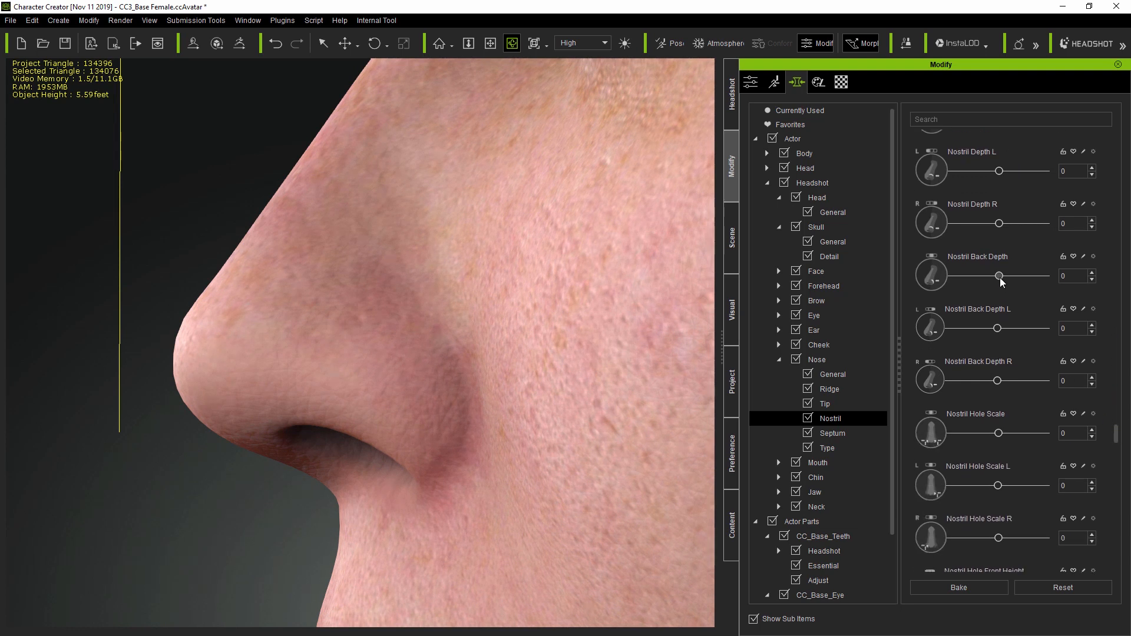
scroll("down", 3)
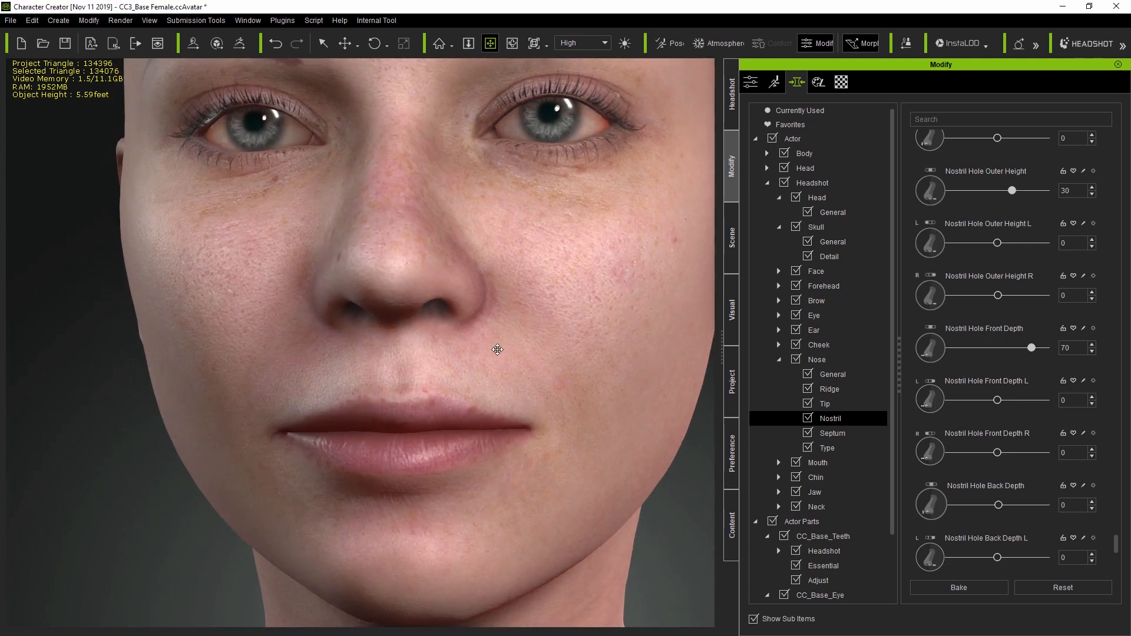
type("angl")
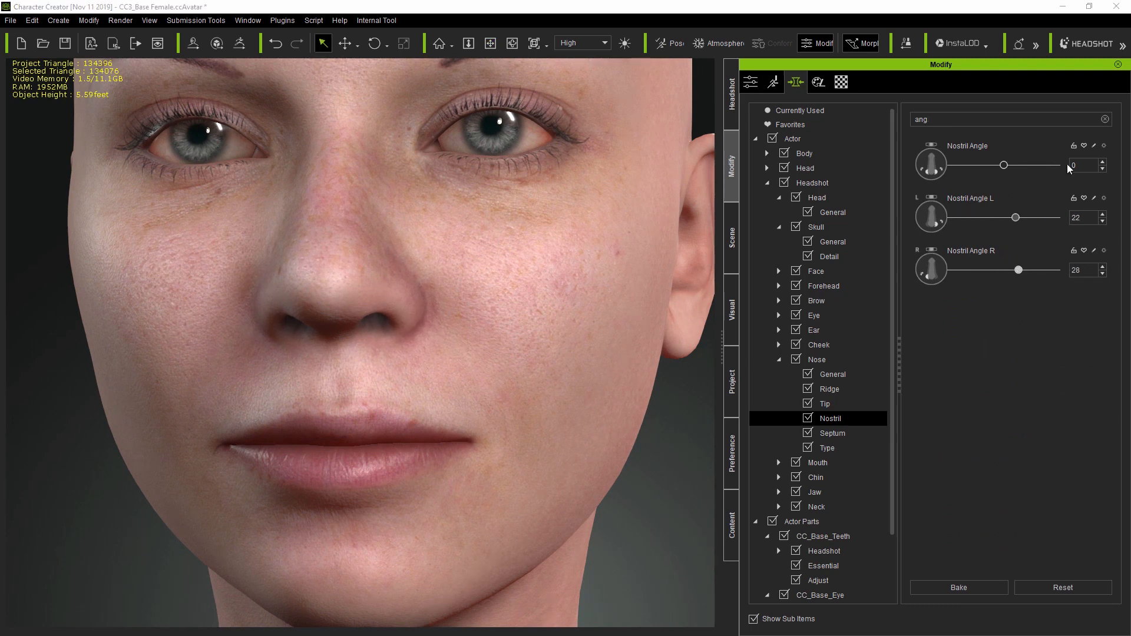
Clear the search, set Lip Show Teeth 100, raise Teeth Scale Height and Upper Lateral Incisor Width R.
left_click(1105, 119)
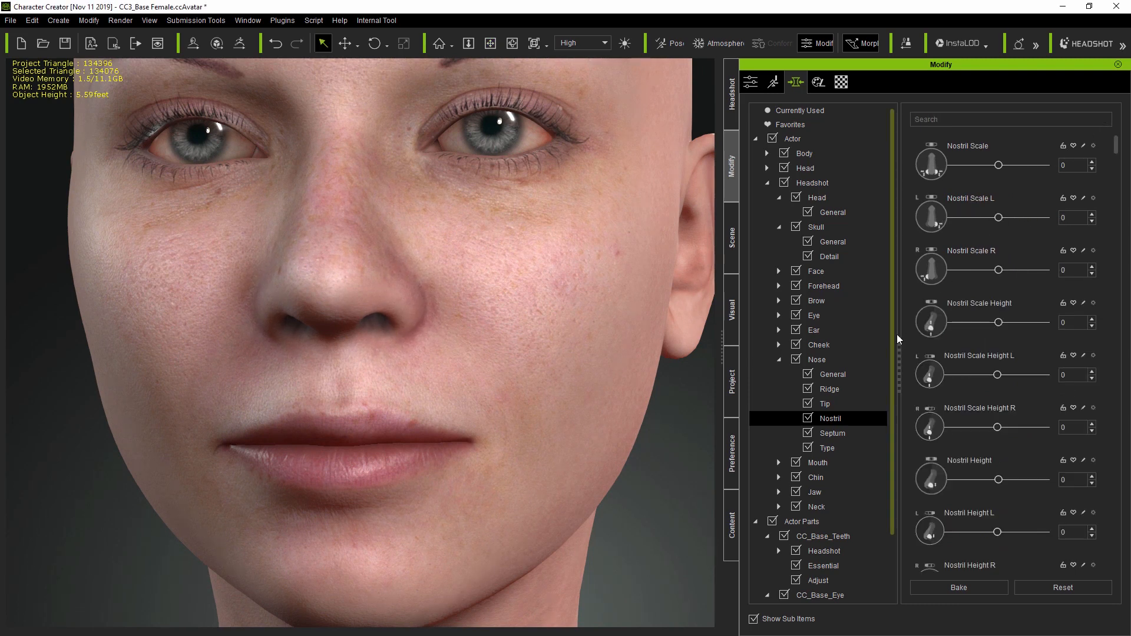
scroll("down", 3)
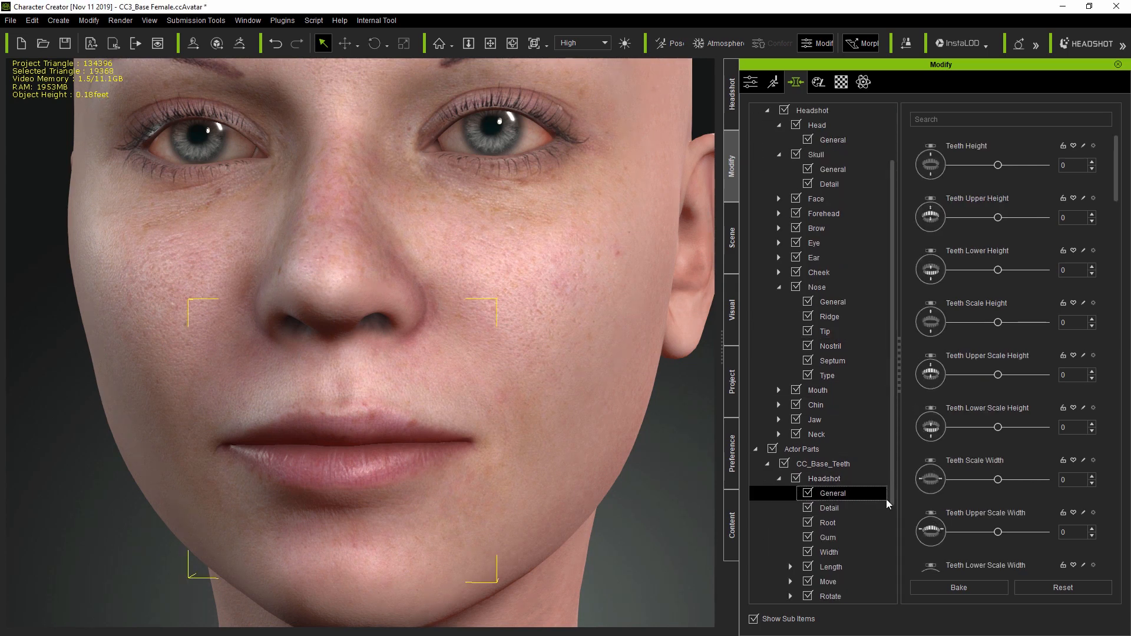
left_click(824, 537)
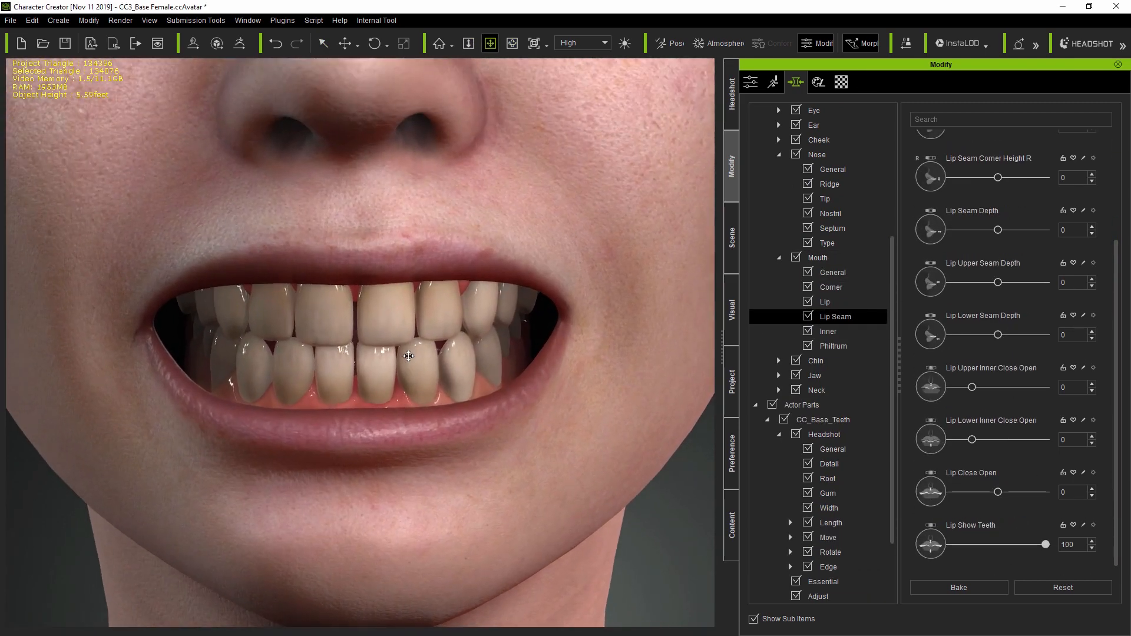
left_click(832, 448)
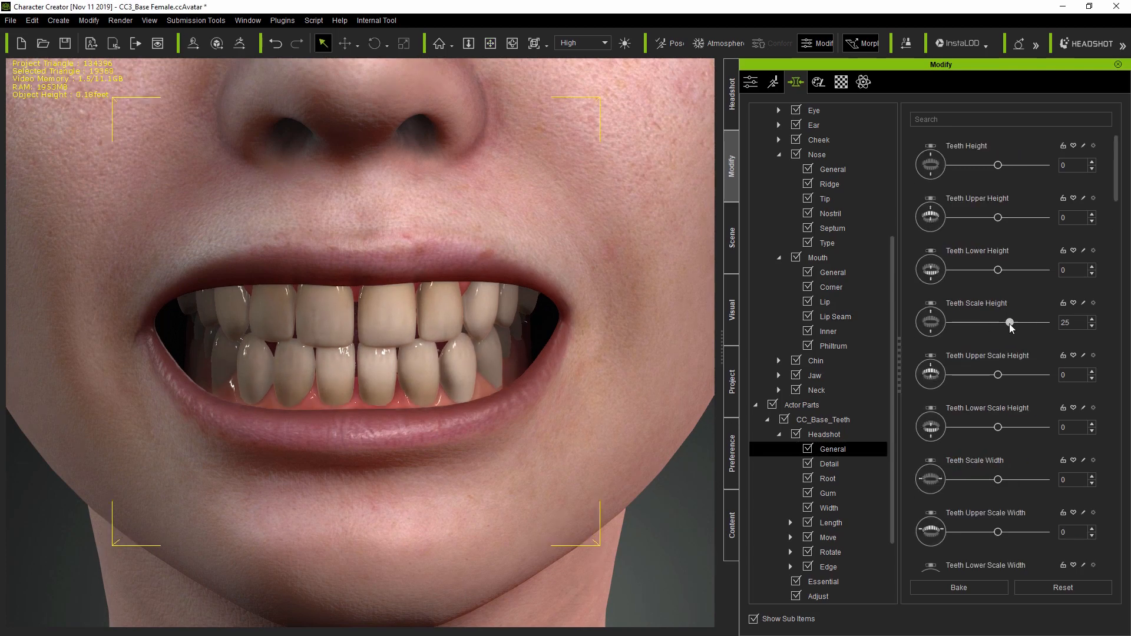
left_click(829, 508)
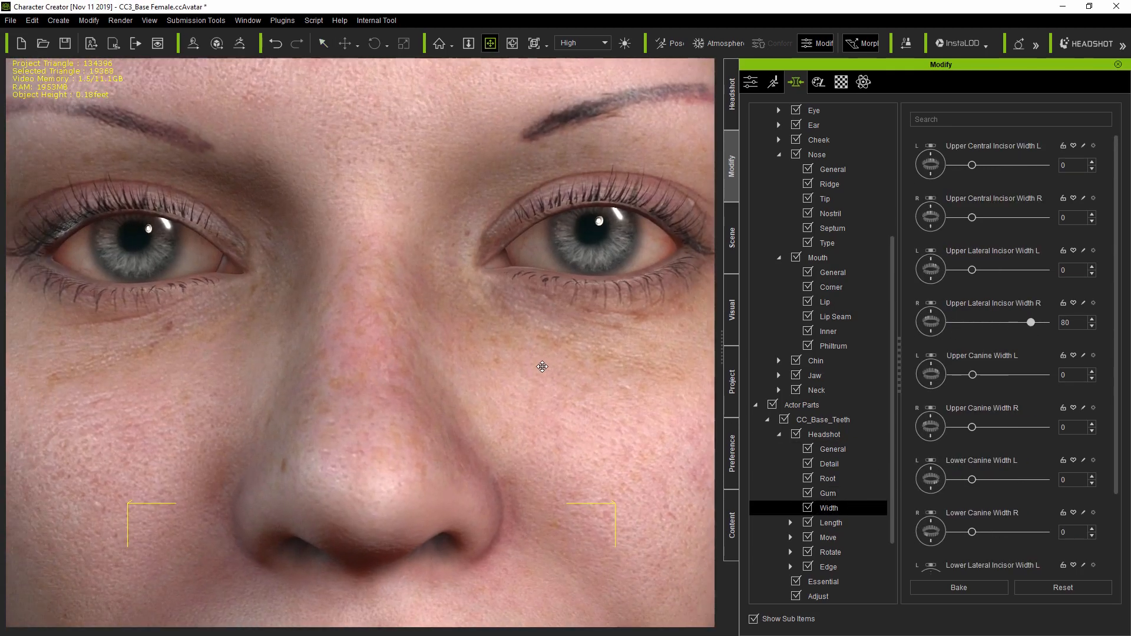
left_click(823, 536)
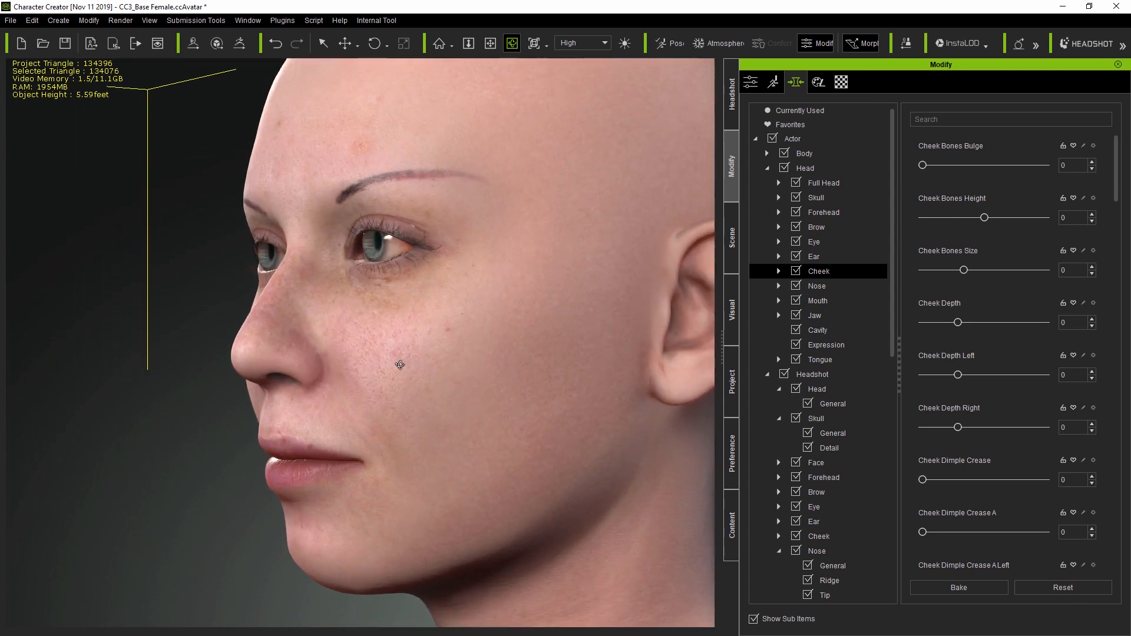
Set Nose Ridge Depth and the Mouth General depth sliders, then show Currently Used sliders.
left_click(767, 168)
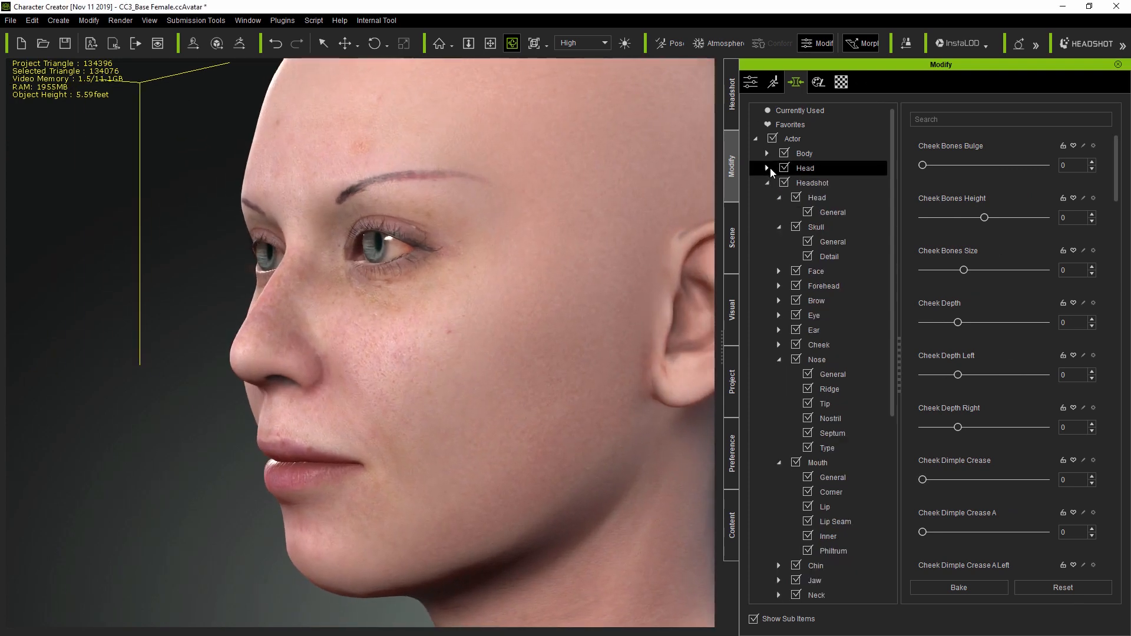
left_click(828, 389)
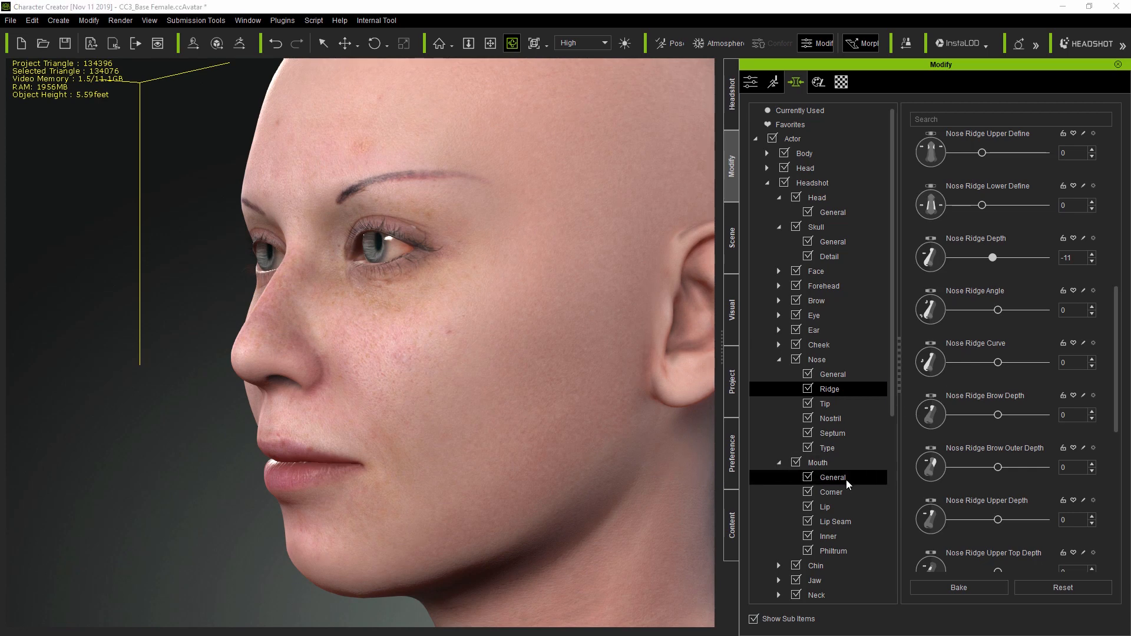
left_click(832, 477)
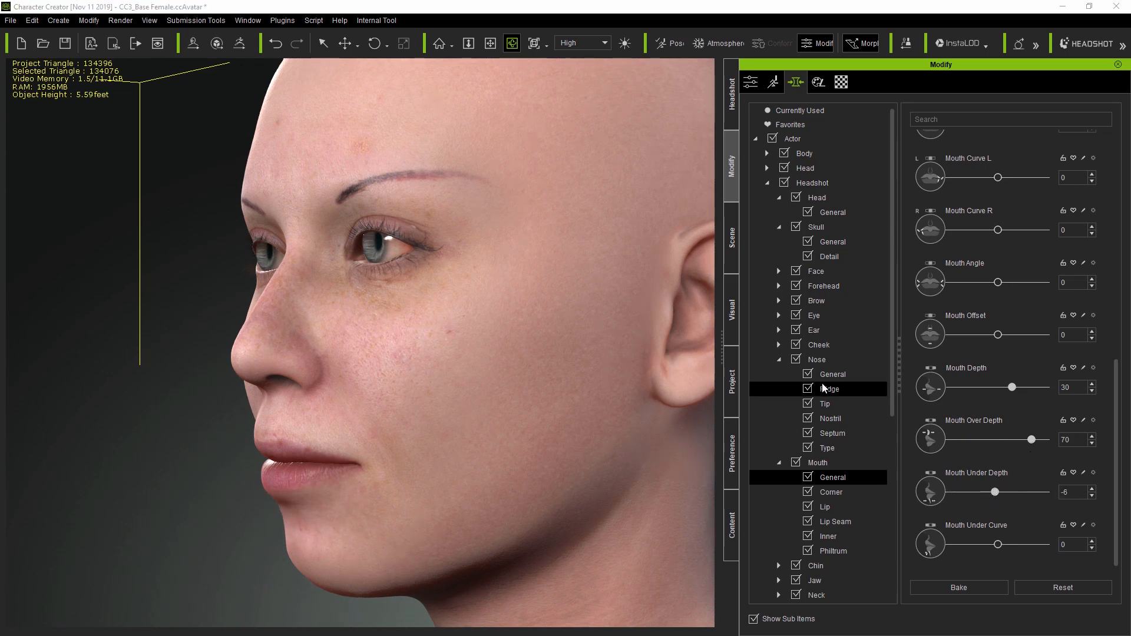
left_click(829, 389)
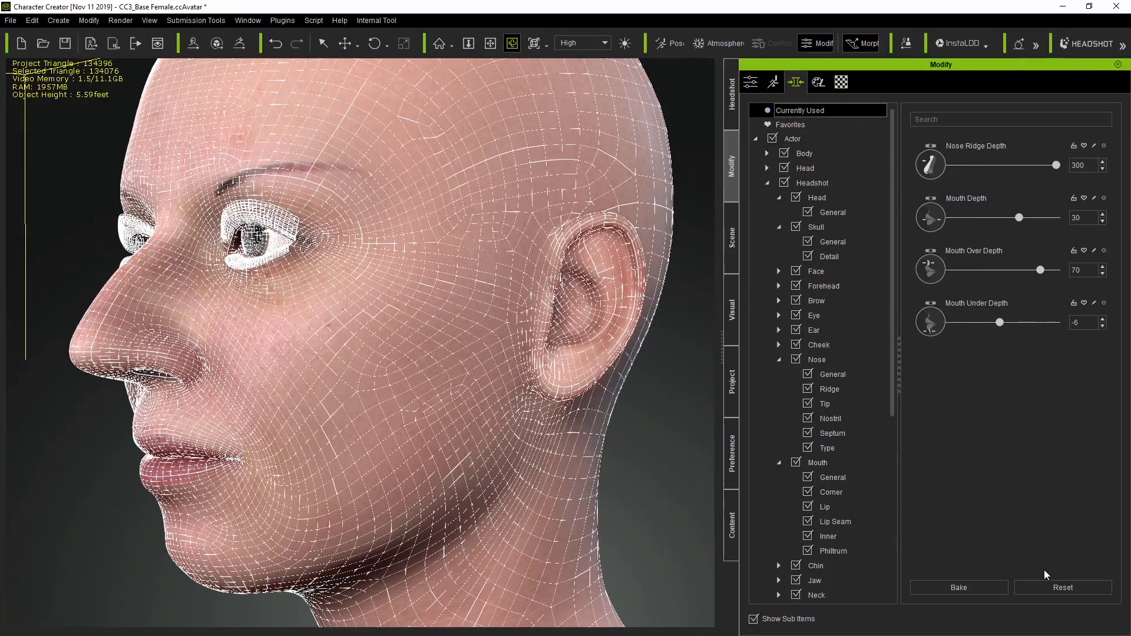
left_click(1062, 588)
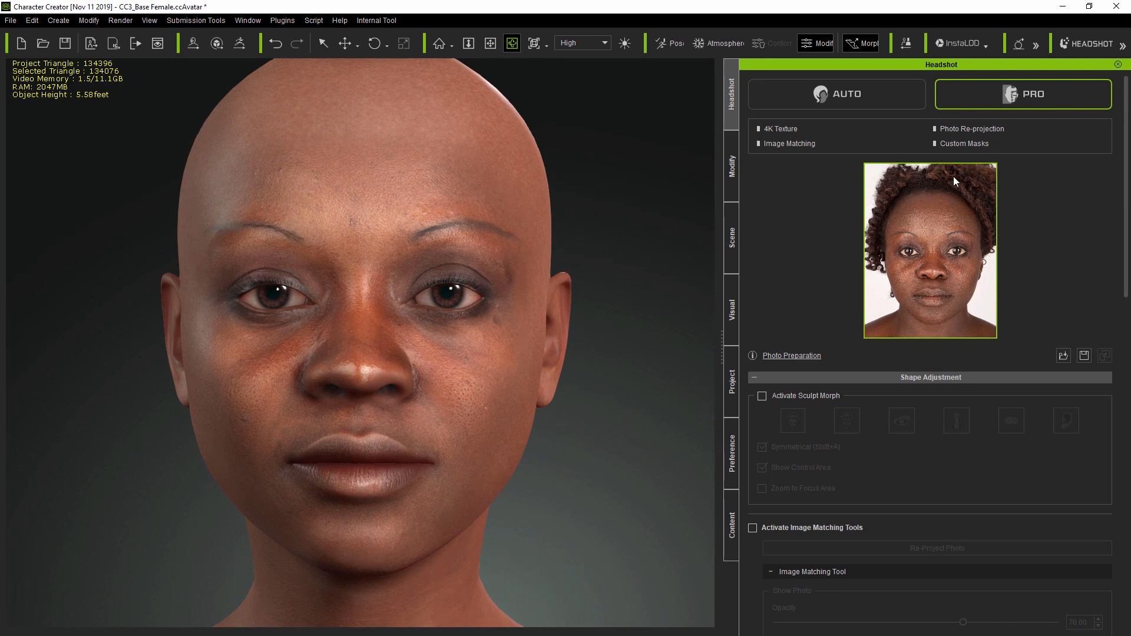
mouse_move(1008, 257)
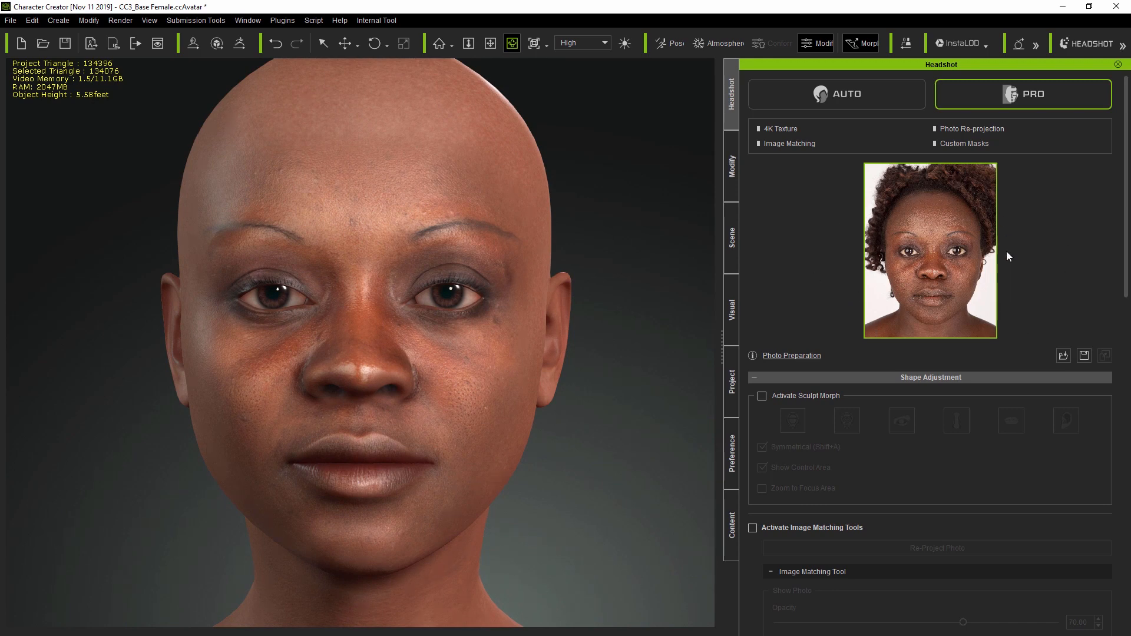
mouse_move(824, 296)
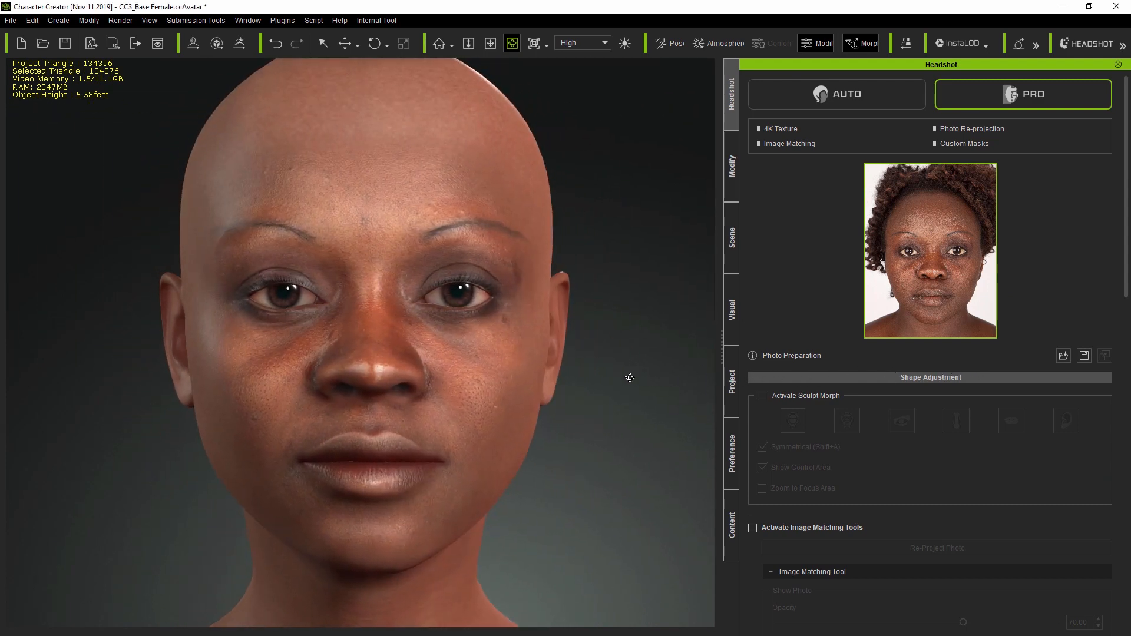
Zoom the viewport in on the new woman's eye to inspect eyelashes and skin texture.
scroll("up", 3)
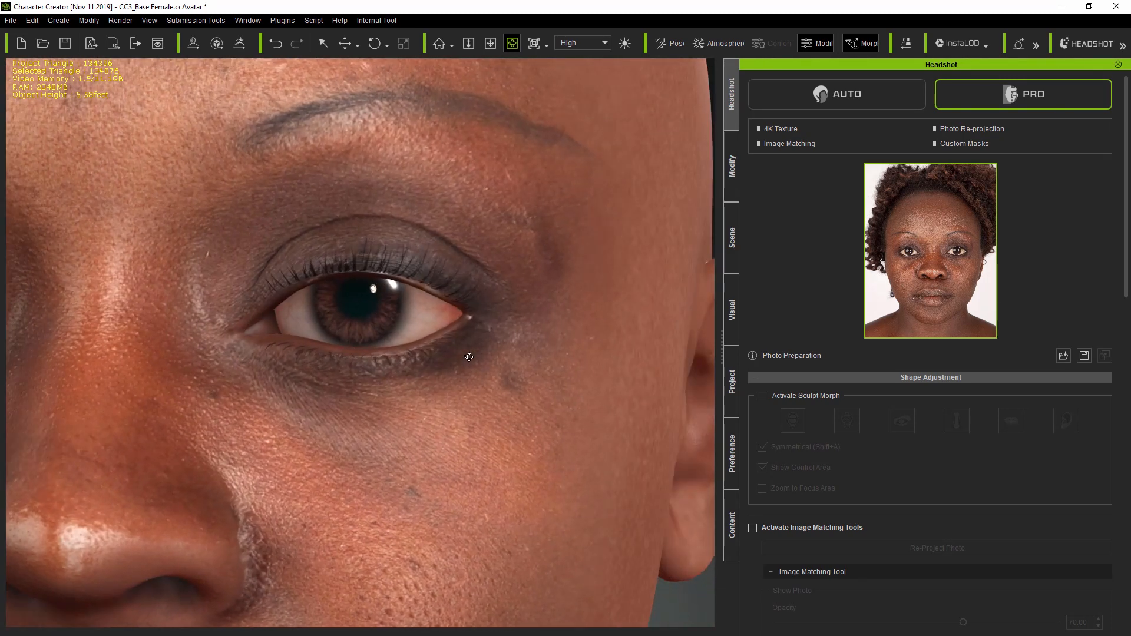
Set Eyelid Upper Height L to 48 and overlay her source photo via Image Matching Tools.
left_click(753, 527)
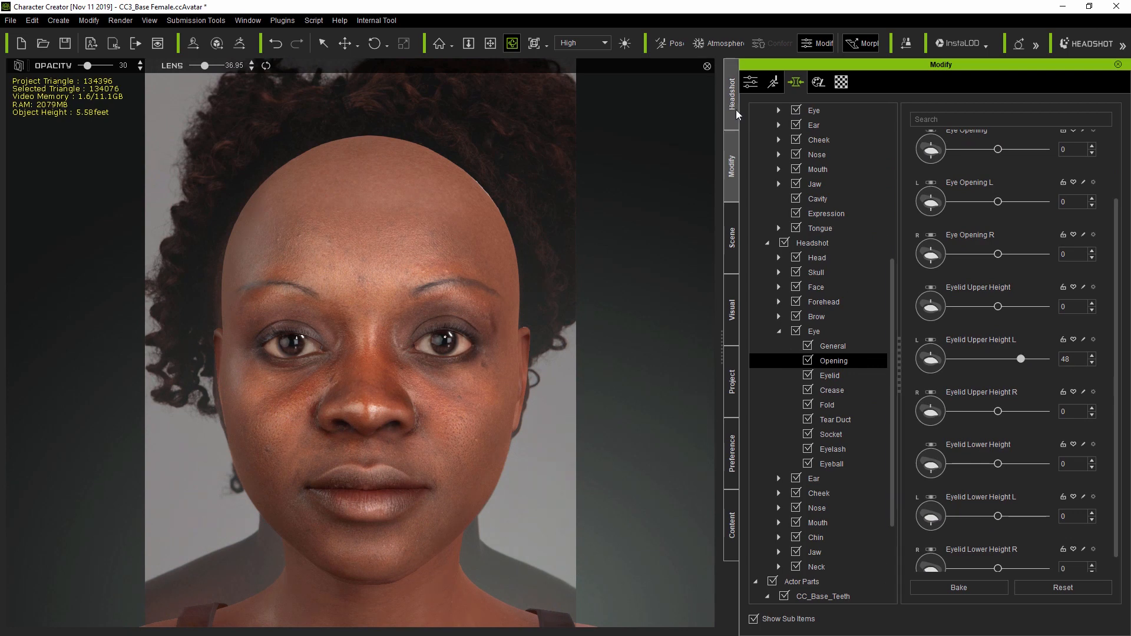
left_click(731, 87)
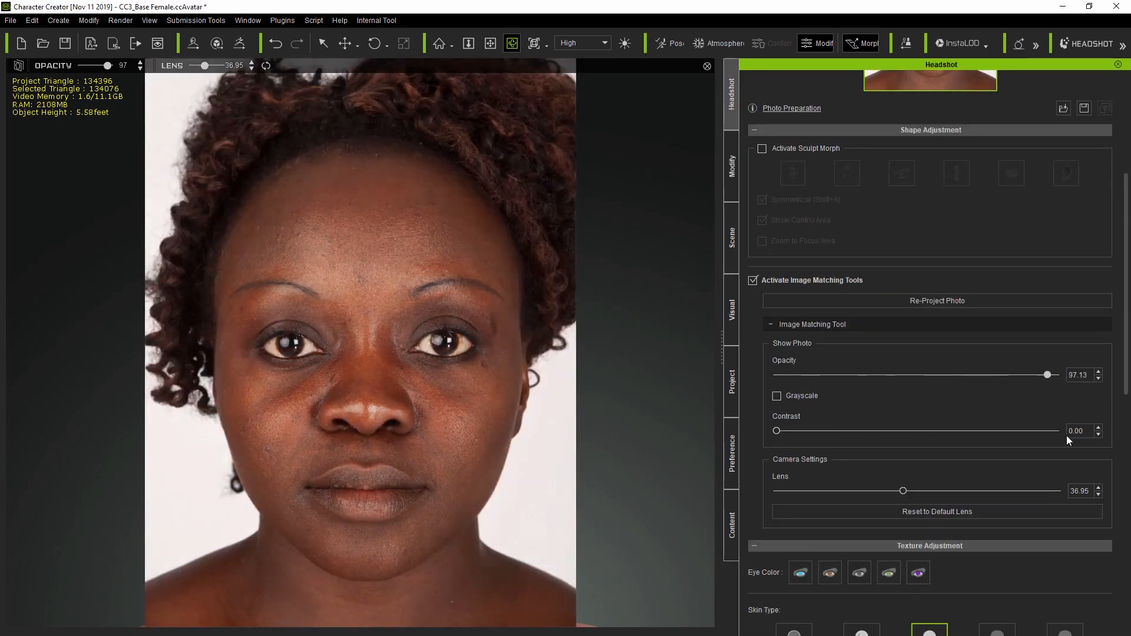
left_click(753, 280)
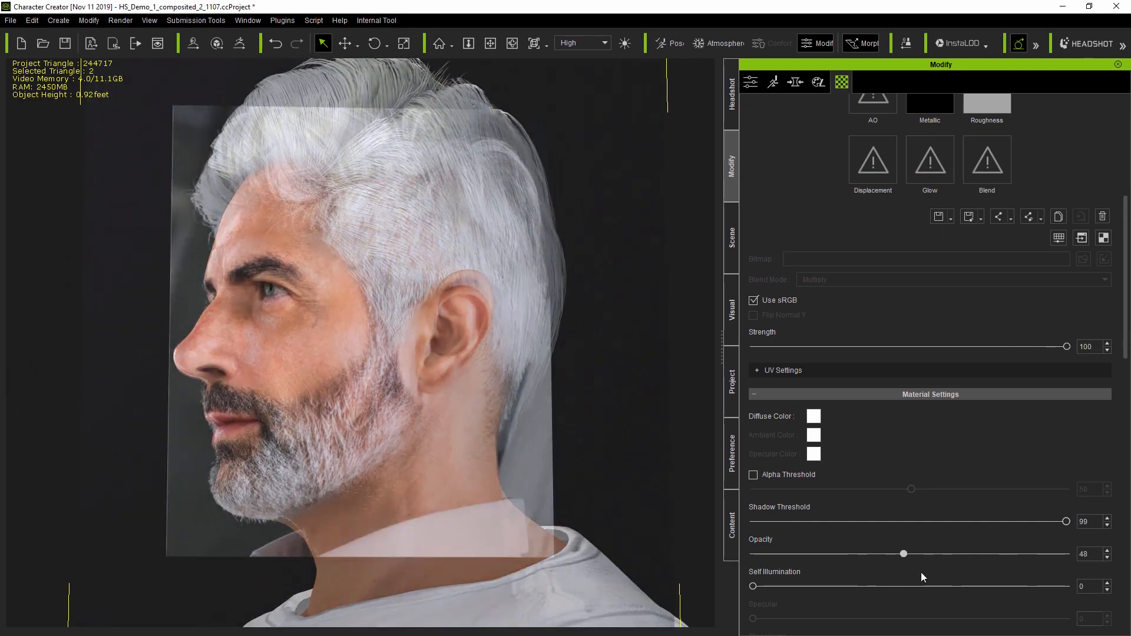
Browse the bearded man's Nose > Nostril and Forehead > General morph sliders.
left_click(794, 81)
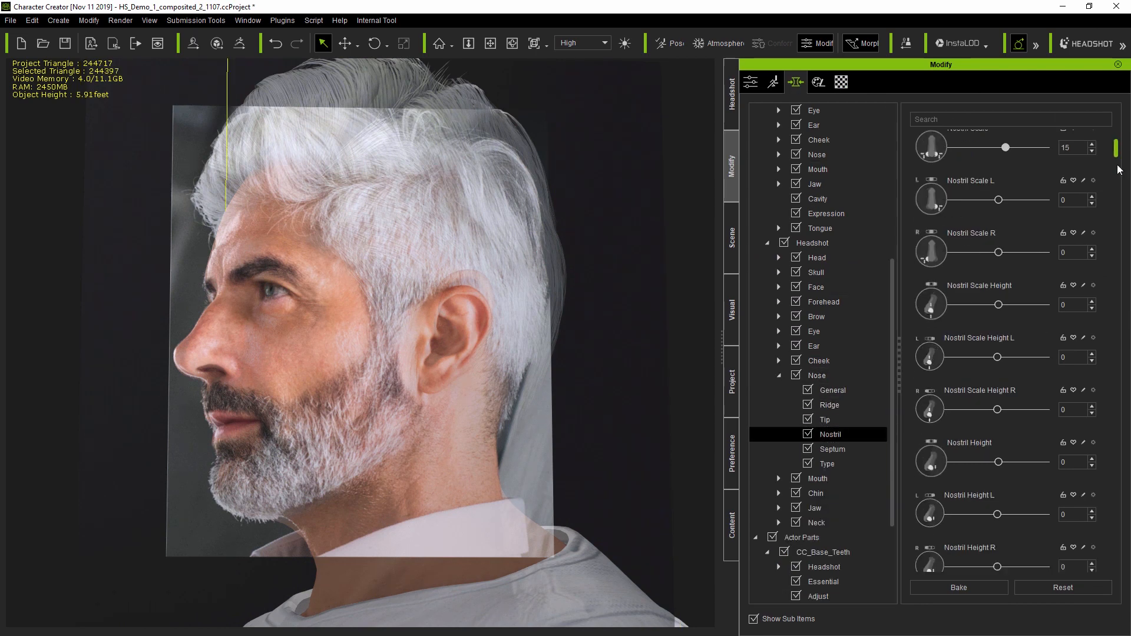
scroll("down", 3)
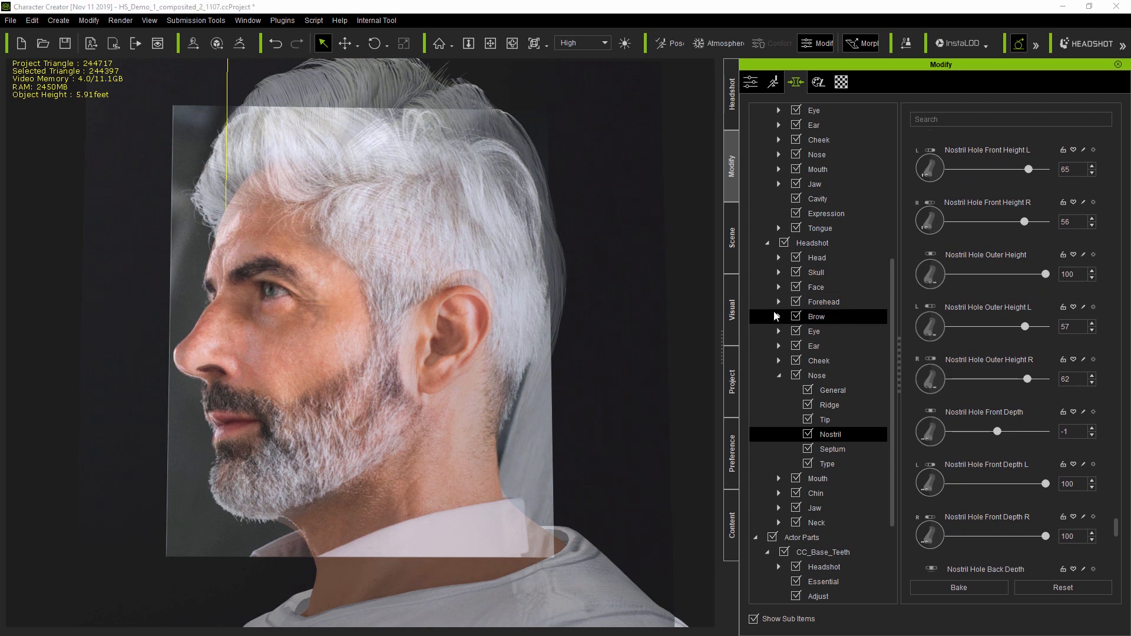
left_click(832, 316)
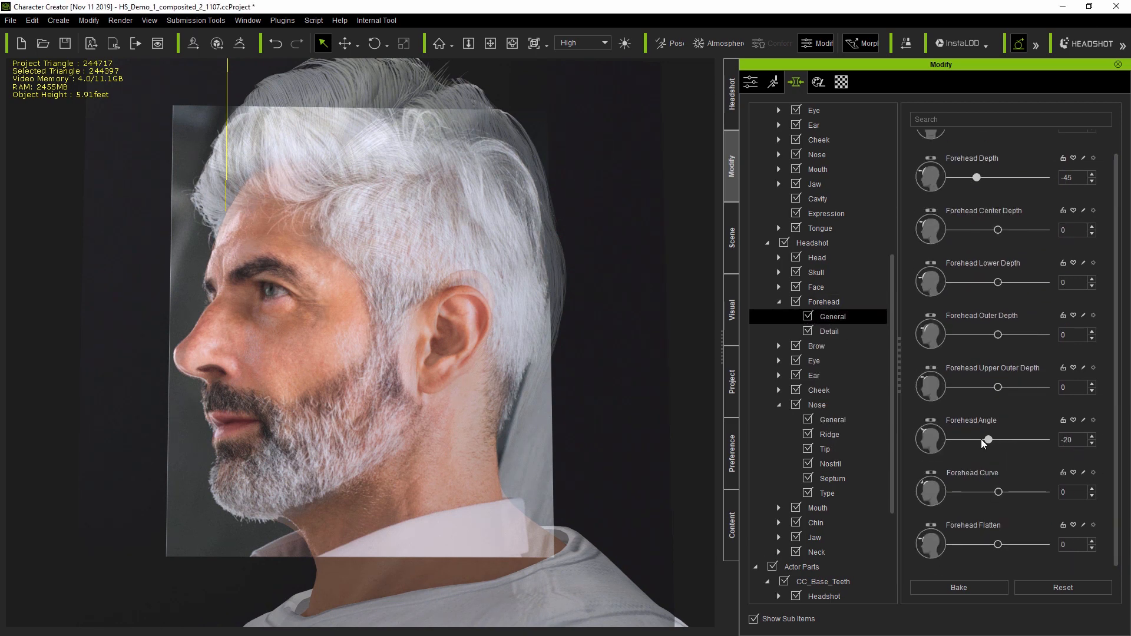
Overlay his source photo by enabling Activate Image Matching Tools in Headshot.
left_click(730, 87)
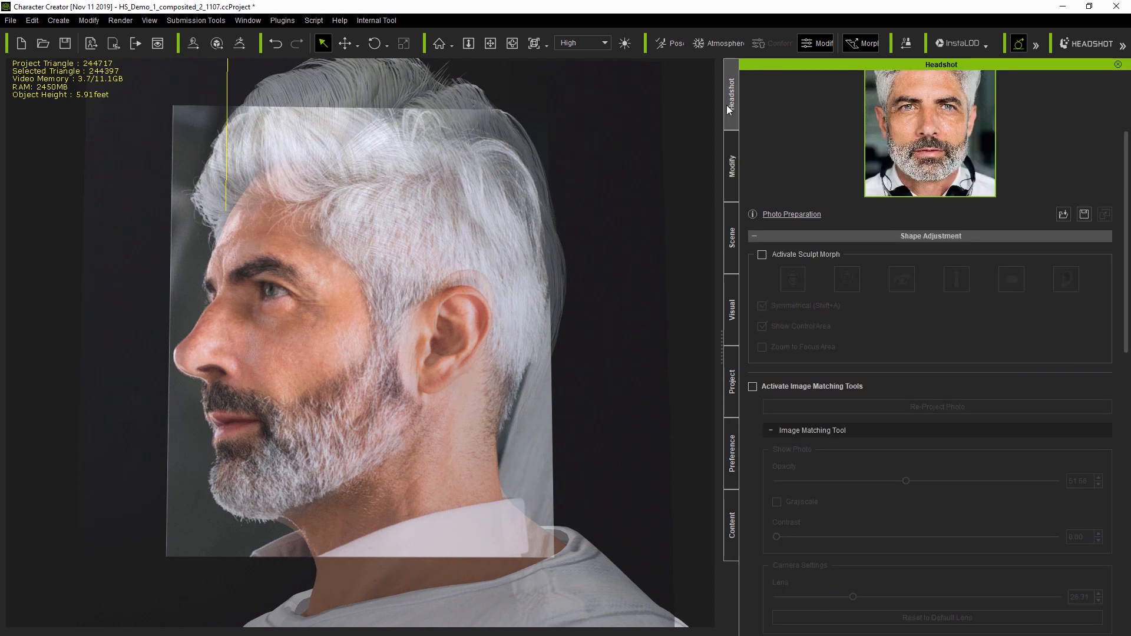
left_click(752, 386)
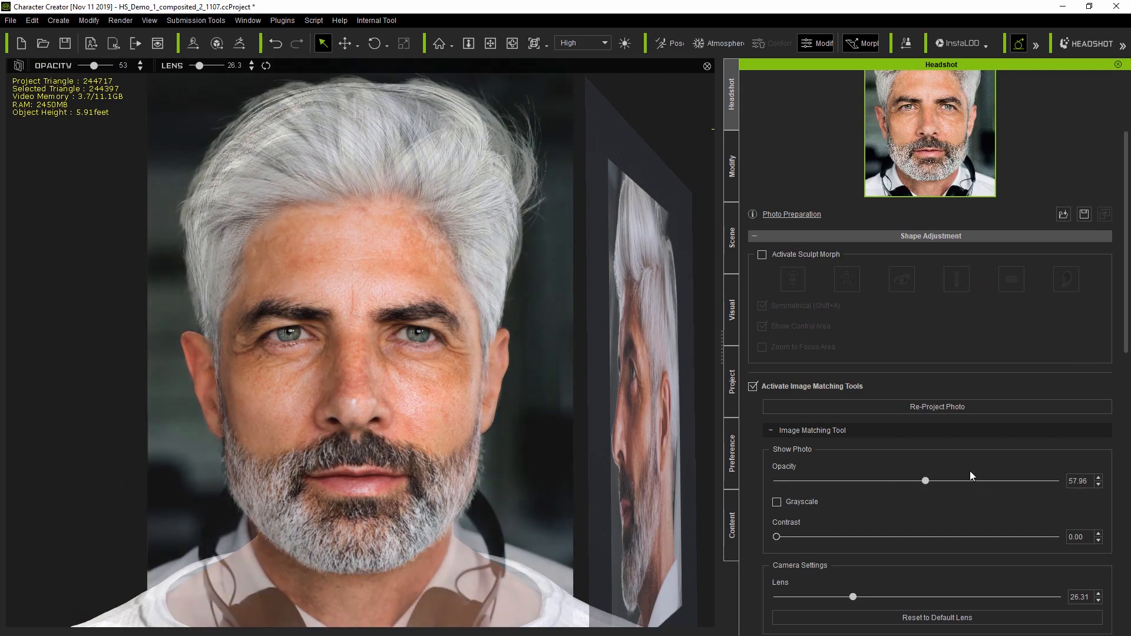
left_click(752, 386)
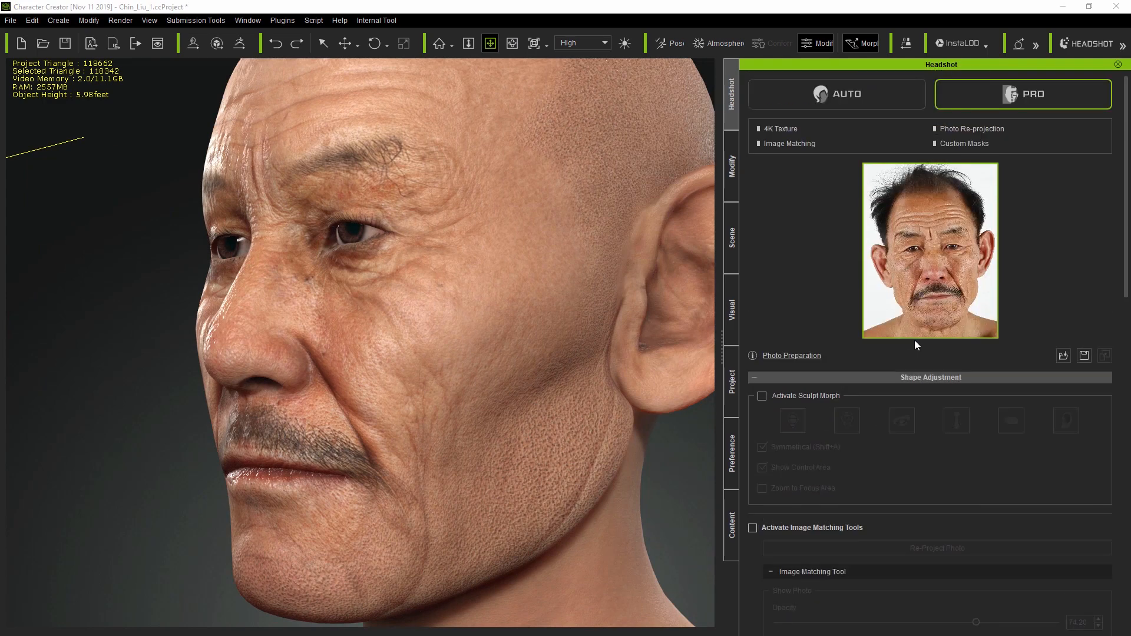
Sculpt the elderly man's nose tip with Sculpt Morph, then list the Face > Detail sliders.
left_click(761, 395)
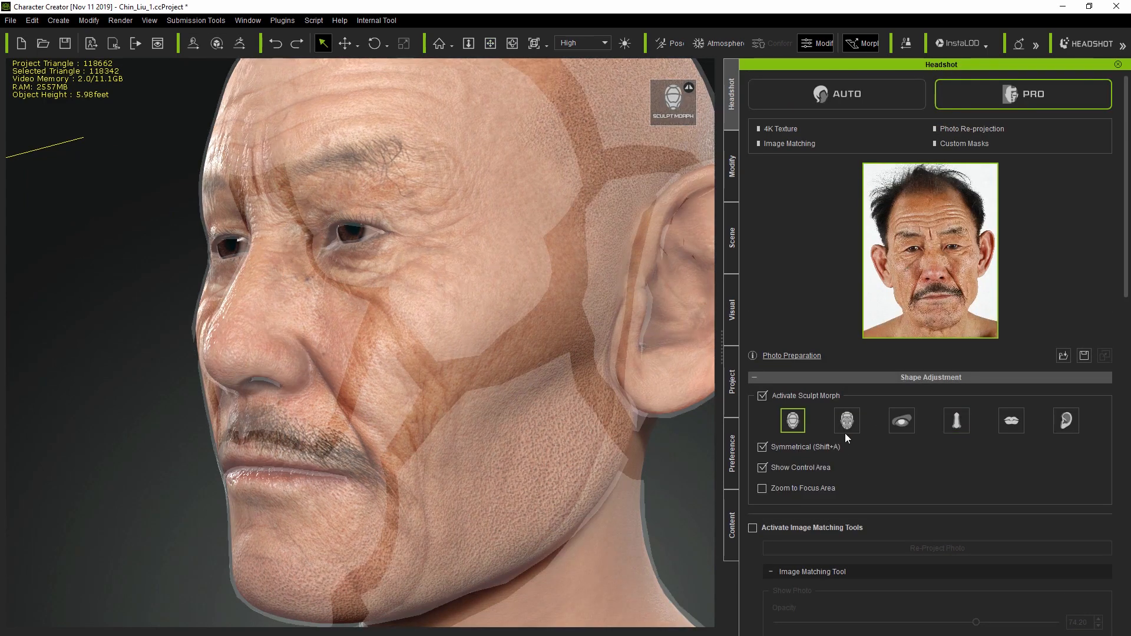
left_click(955, 421)
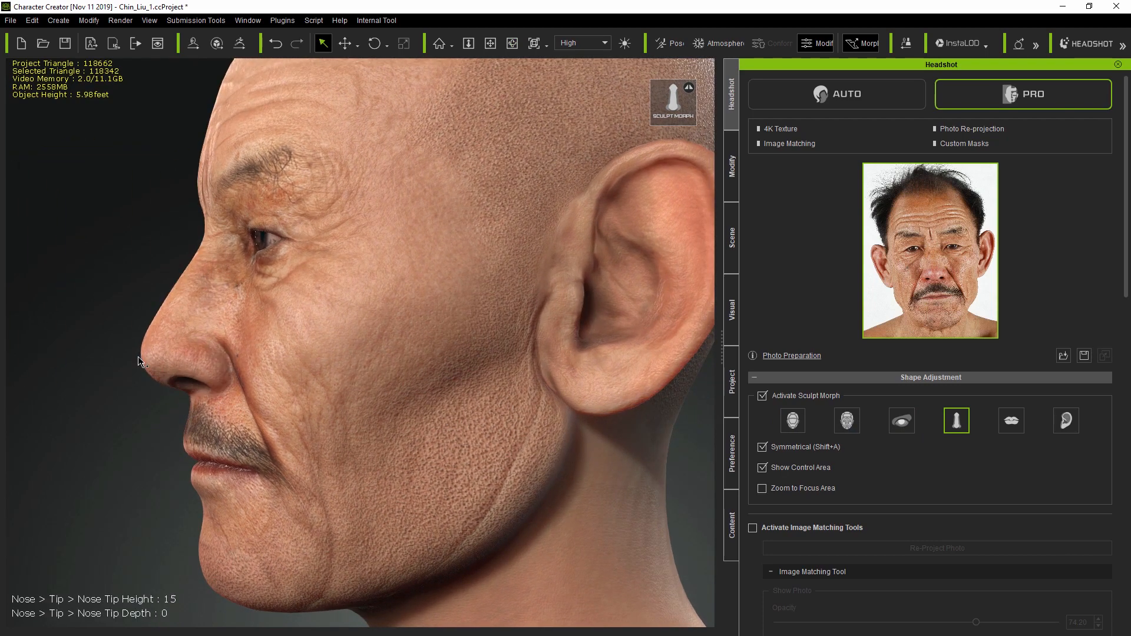
left_click(846, 421)
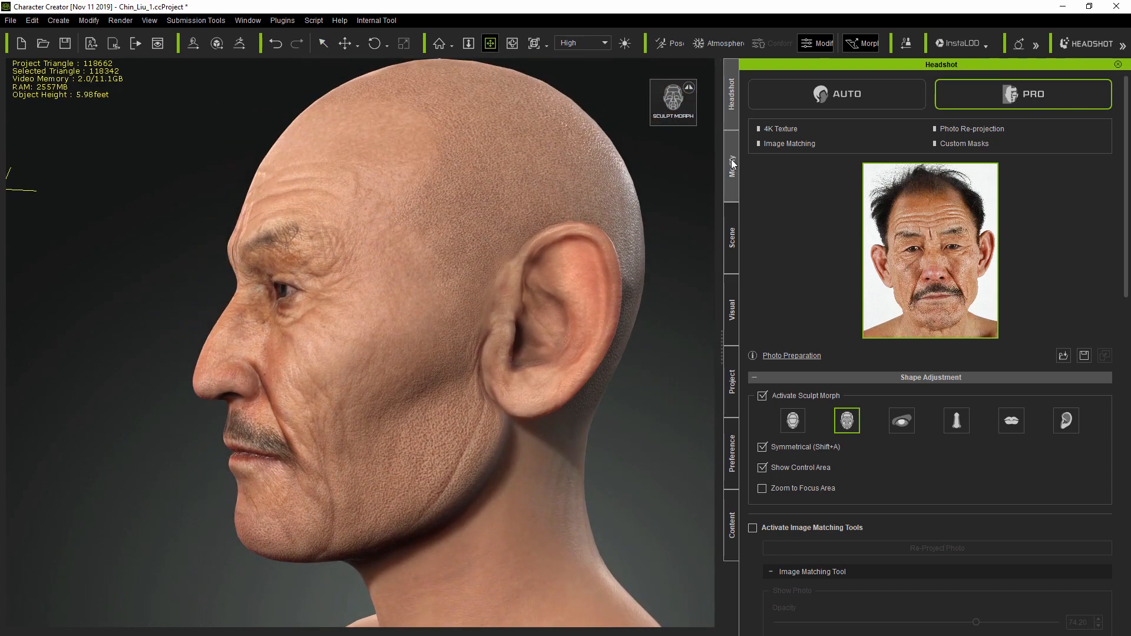
left_click(730, 164)
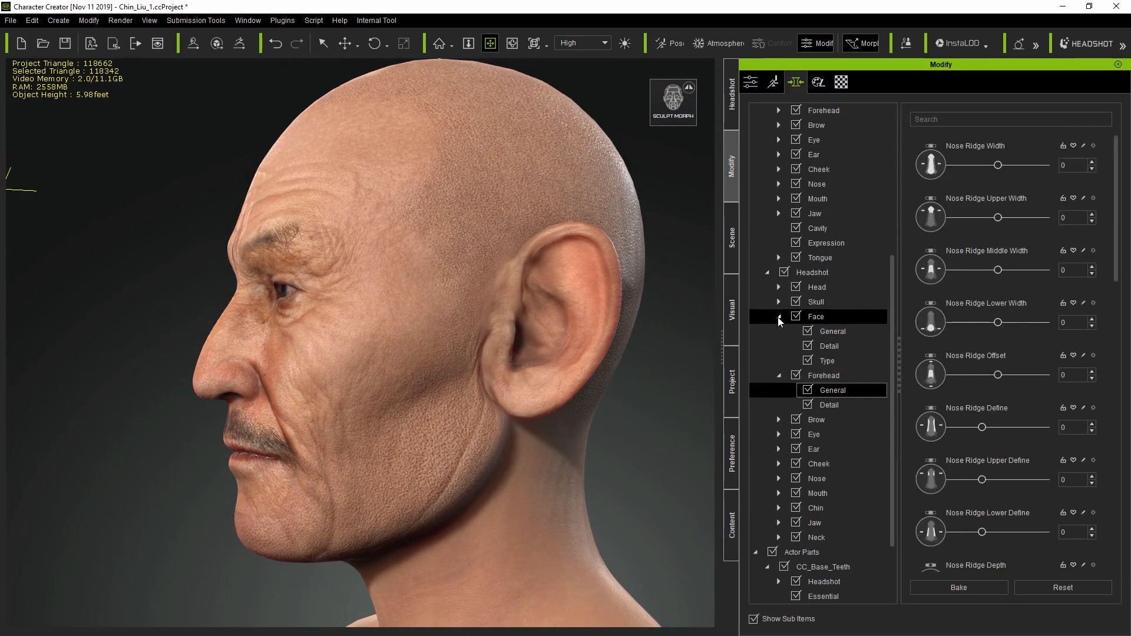
left_click(828, 346)
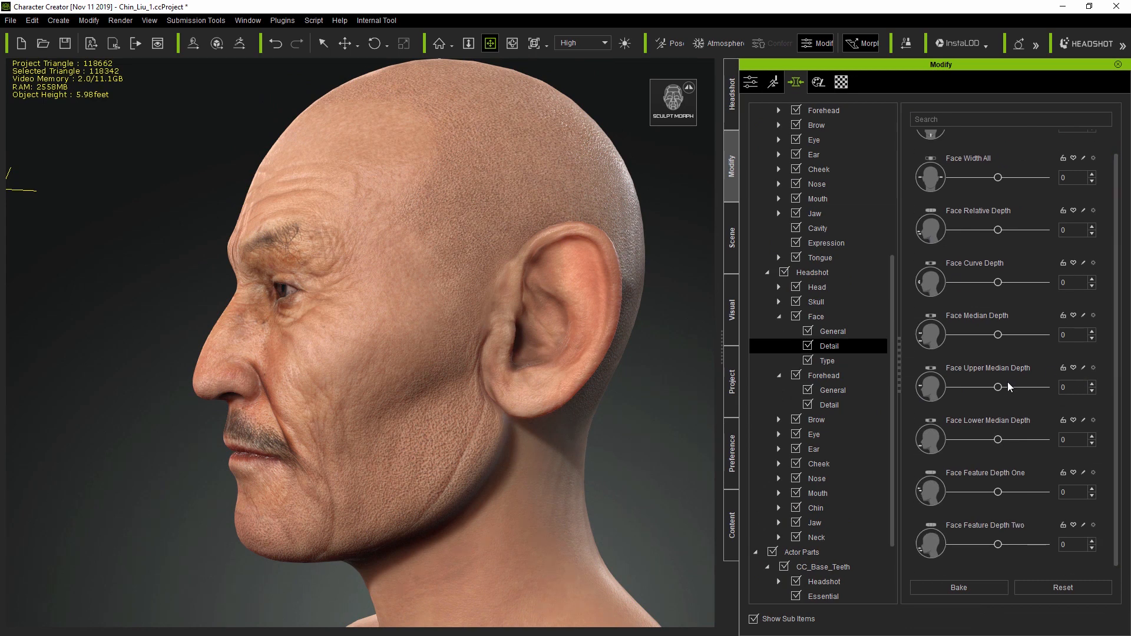